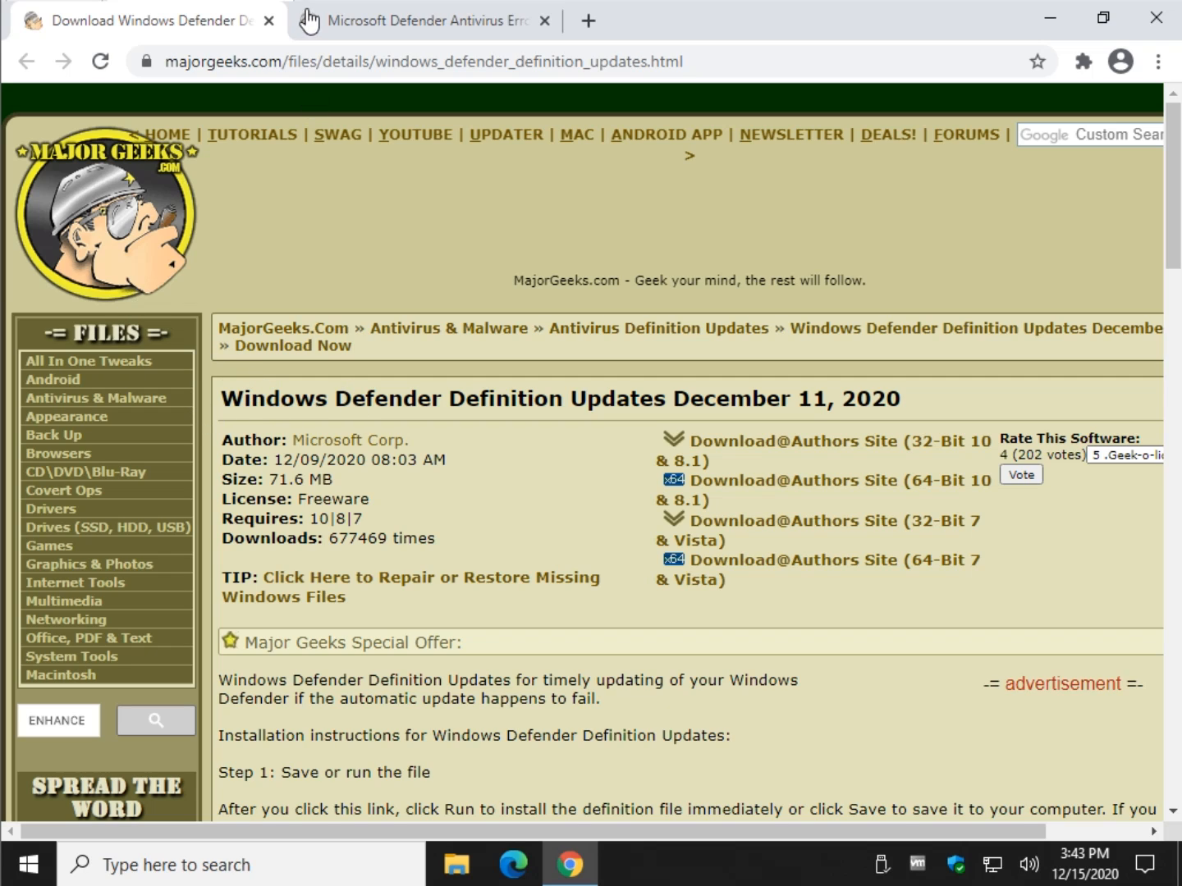
- Compare the two MajorGeeks tabs, then scroll the Error 0x80004004 article to manual updates
click(418, 20)
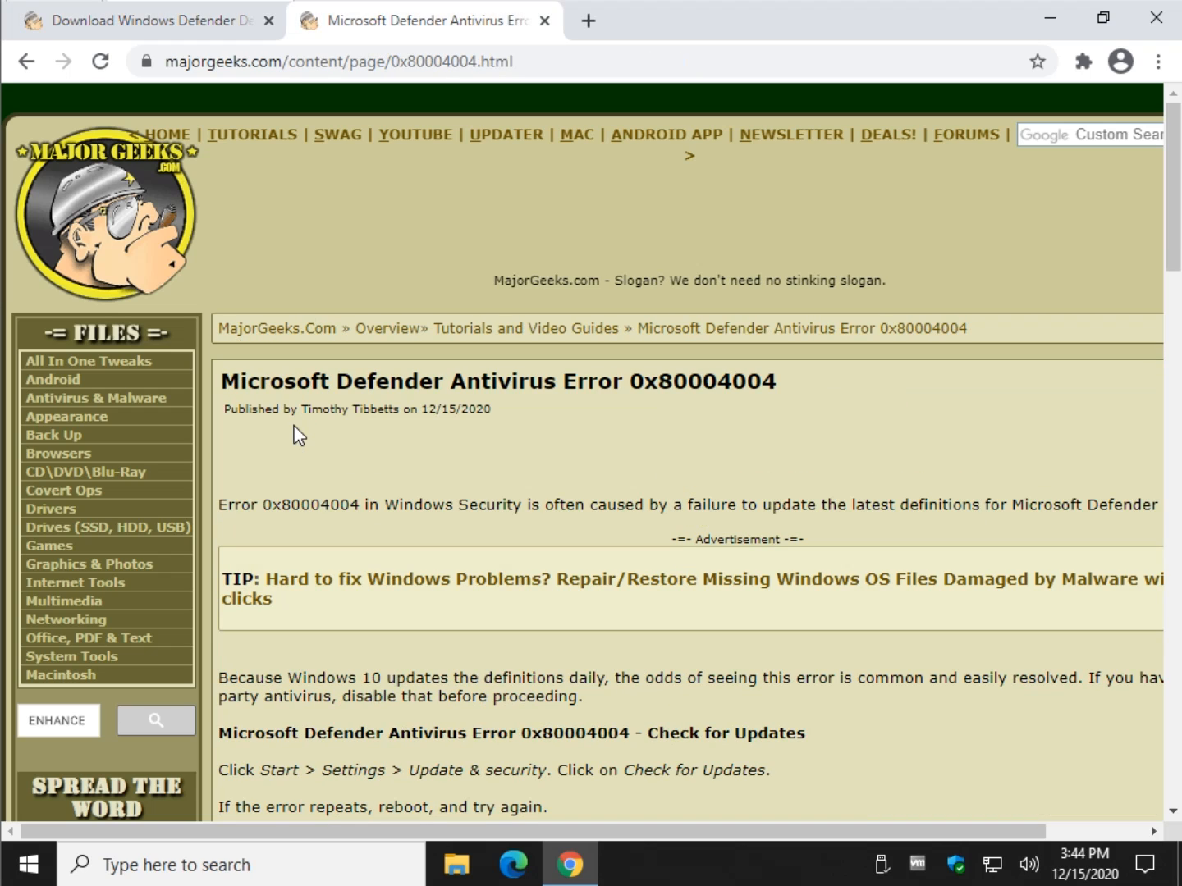
mouse_move(390, 482)
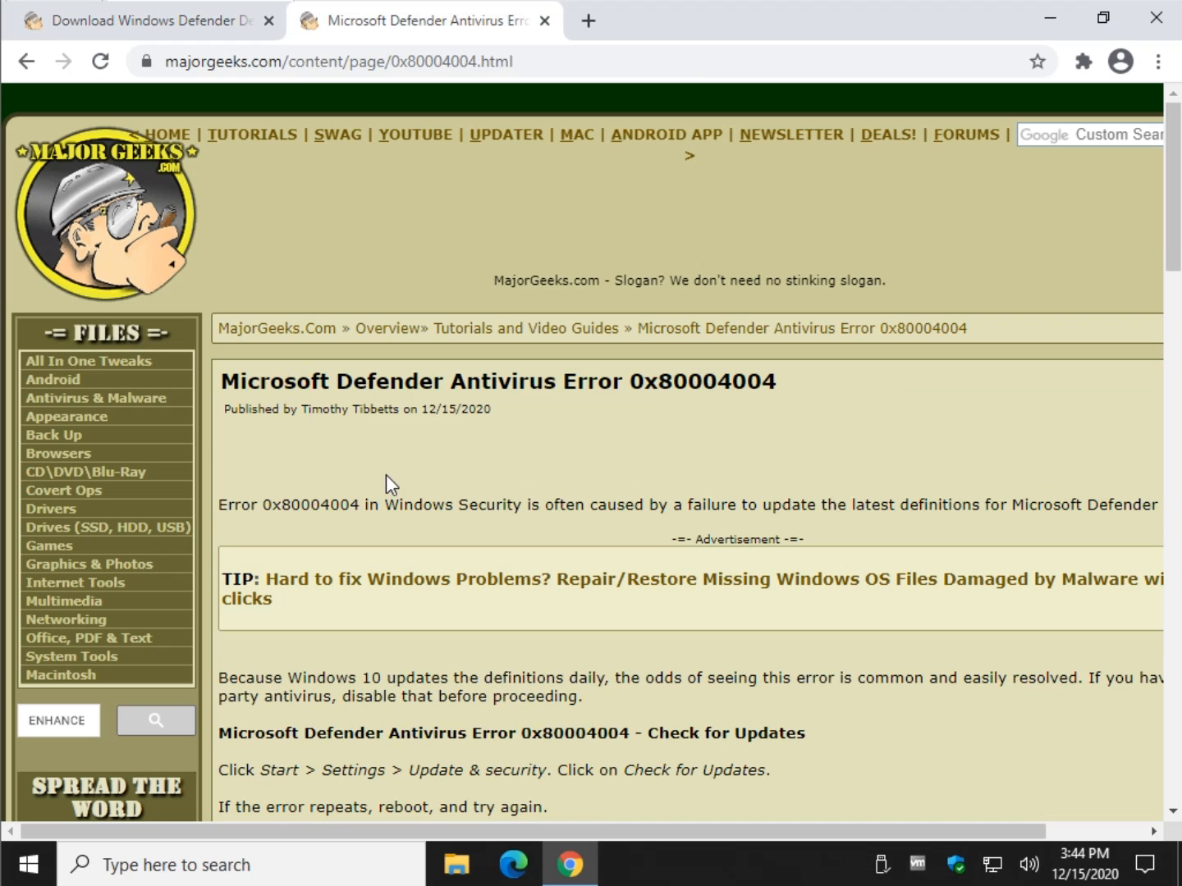
mouse_move(559, 387)
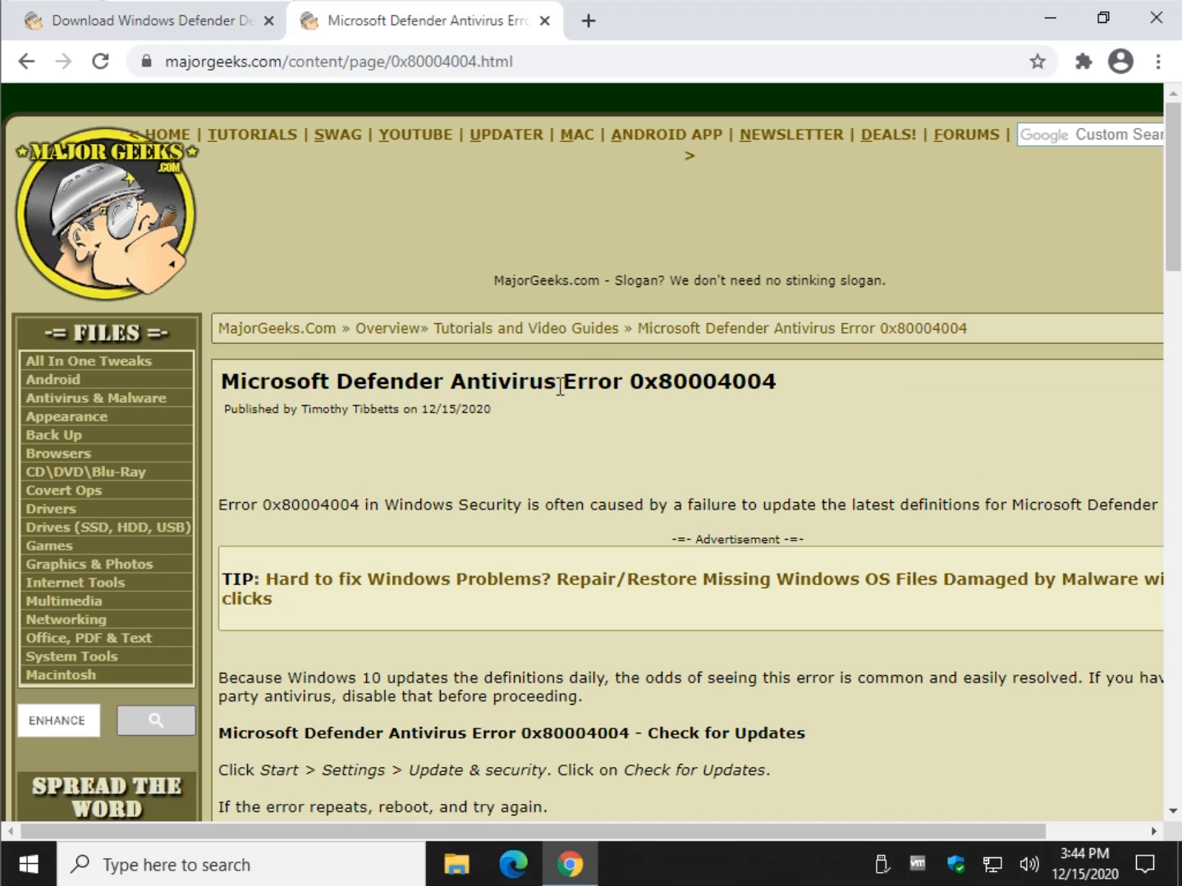
double_click(701, 381)
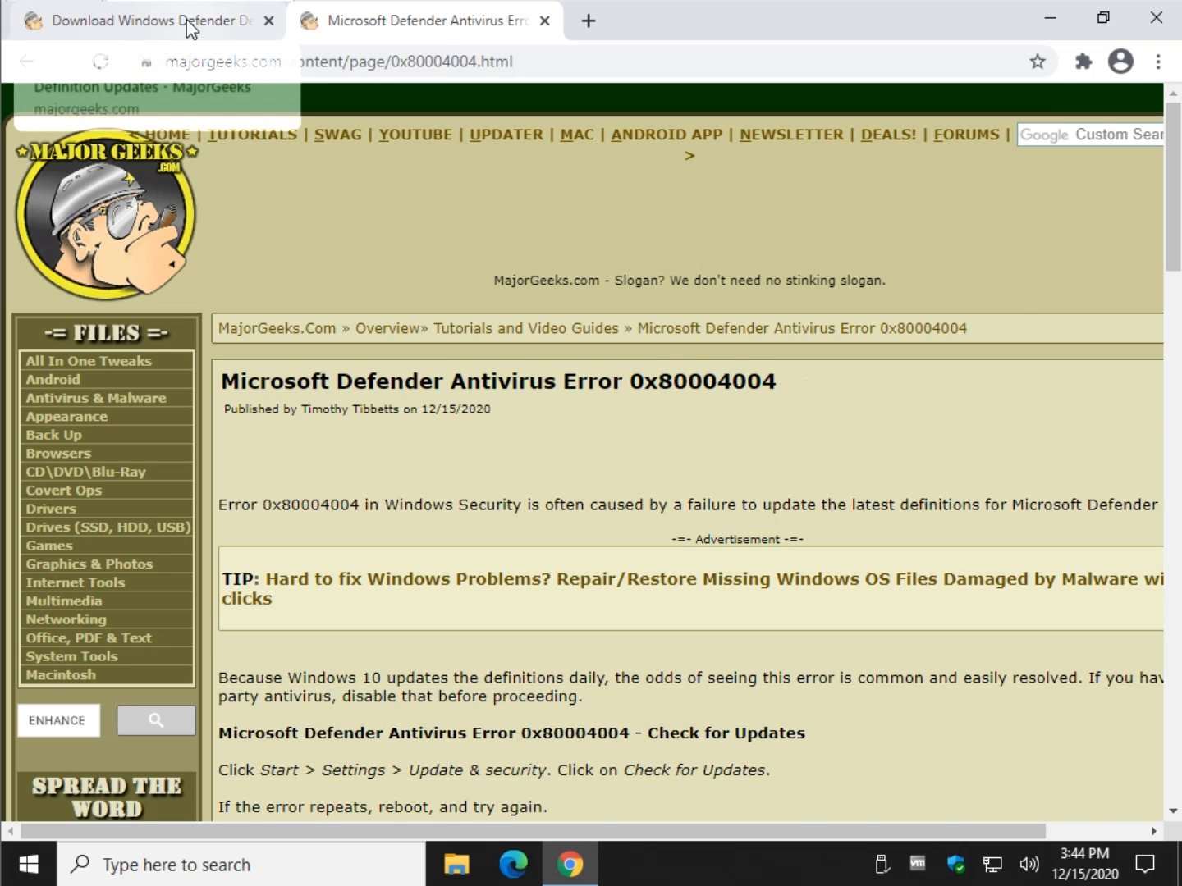
click(148, 21)
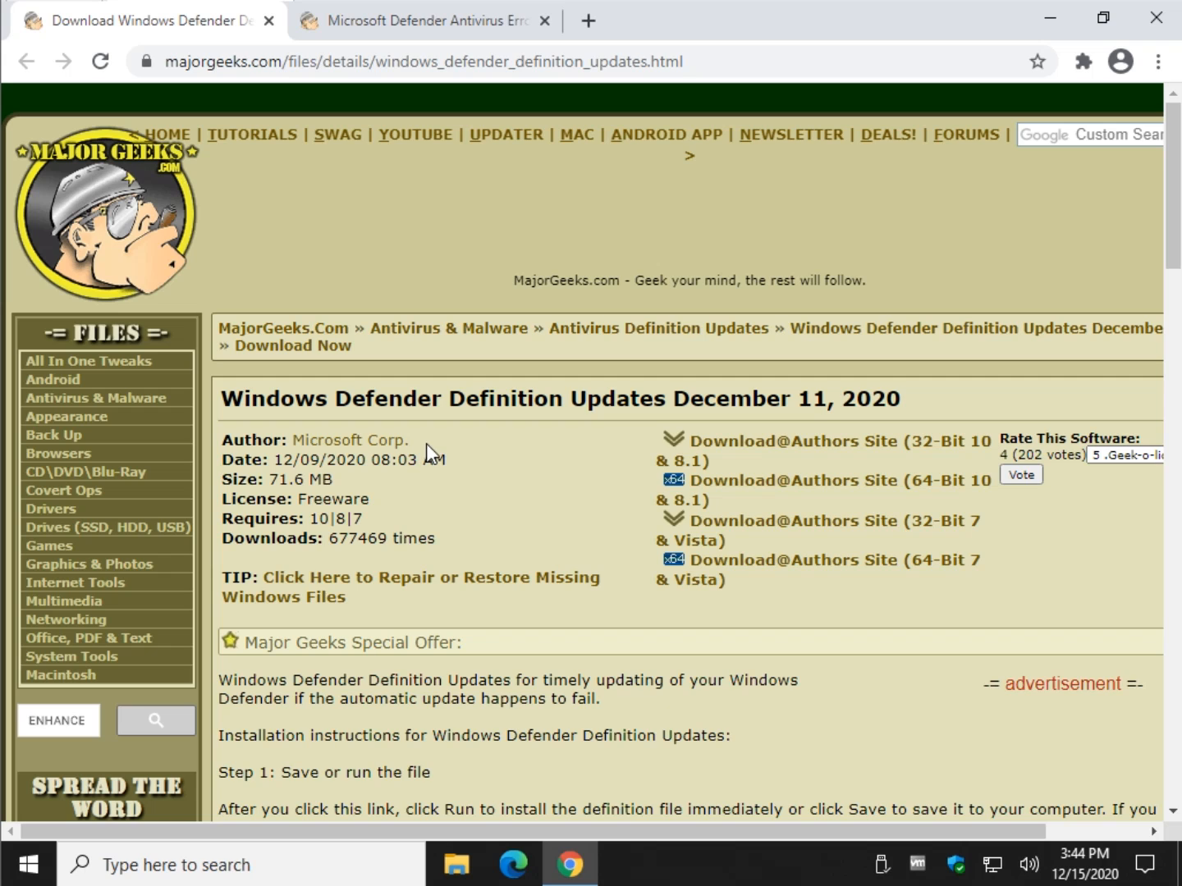
mouse_move(459, 393)
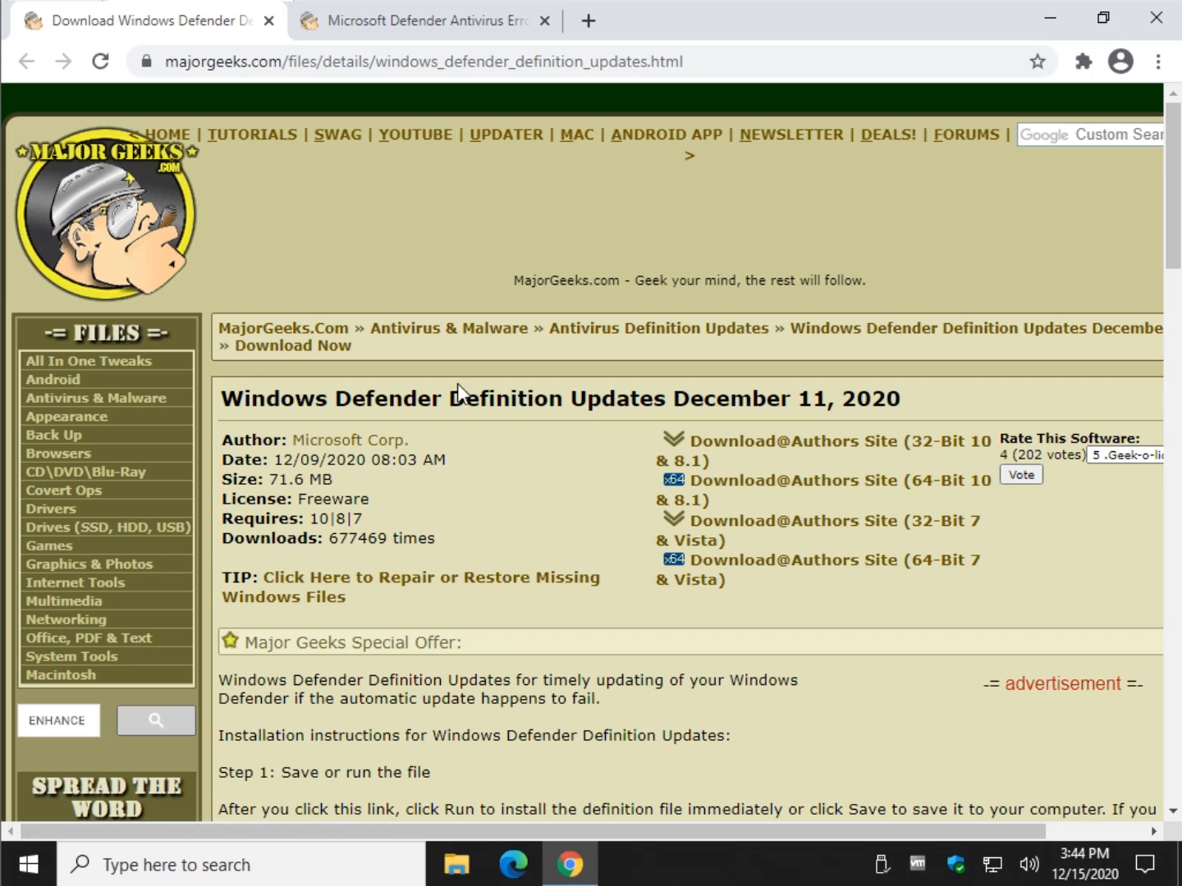
click(422, 20)
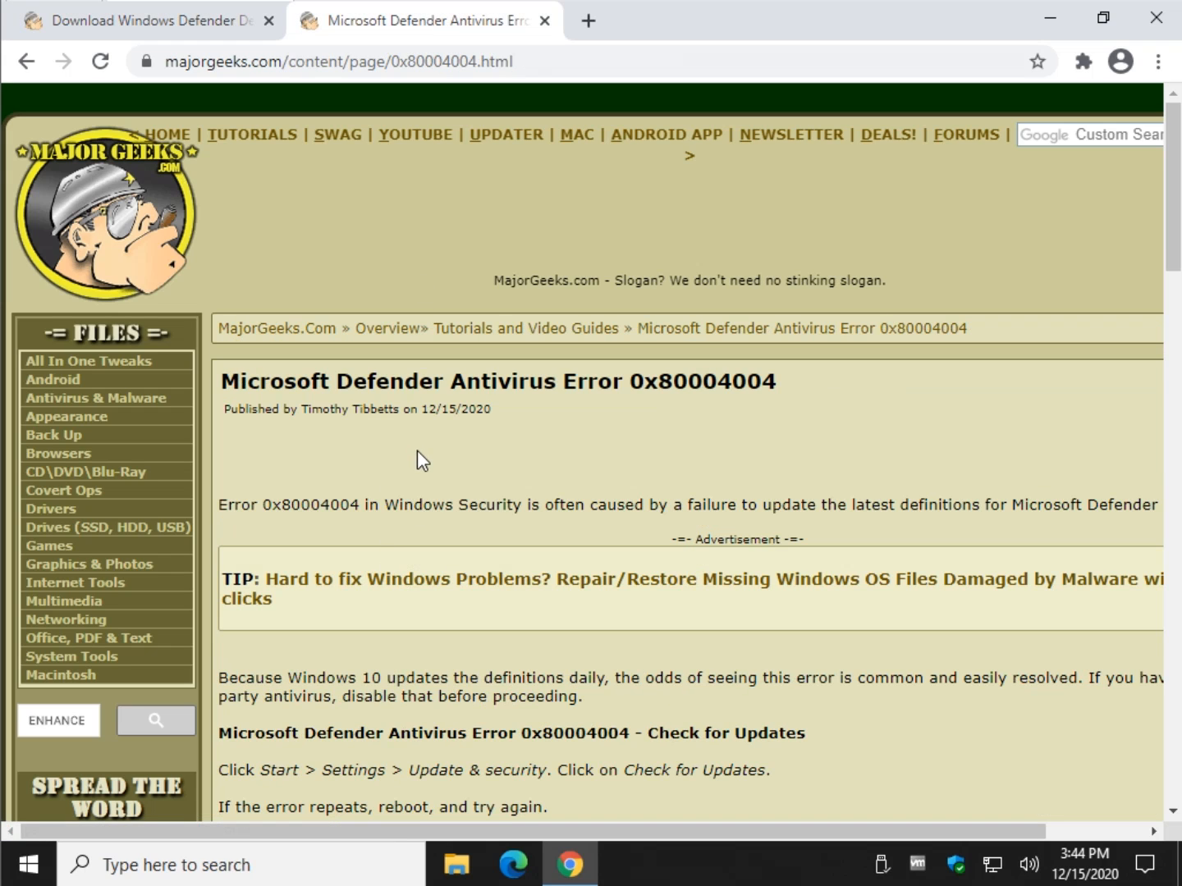
scroll(down, 3)
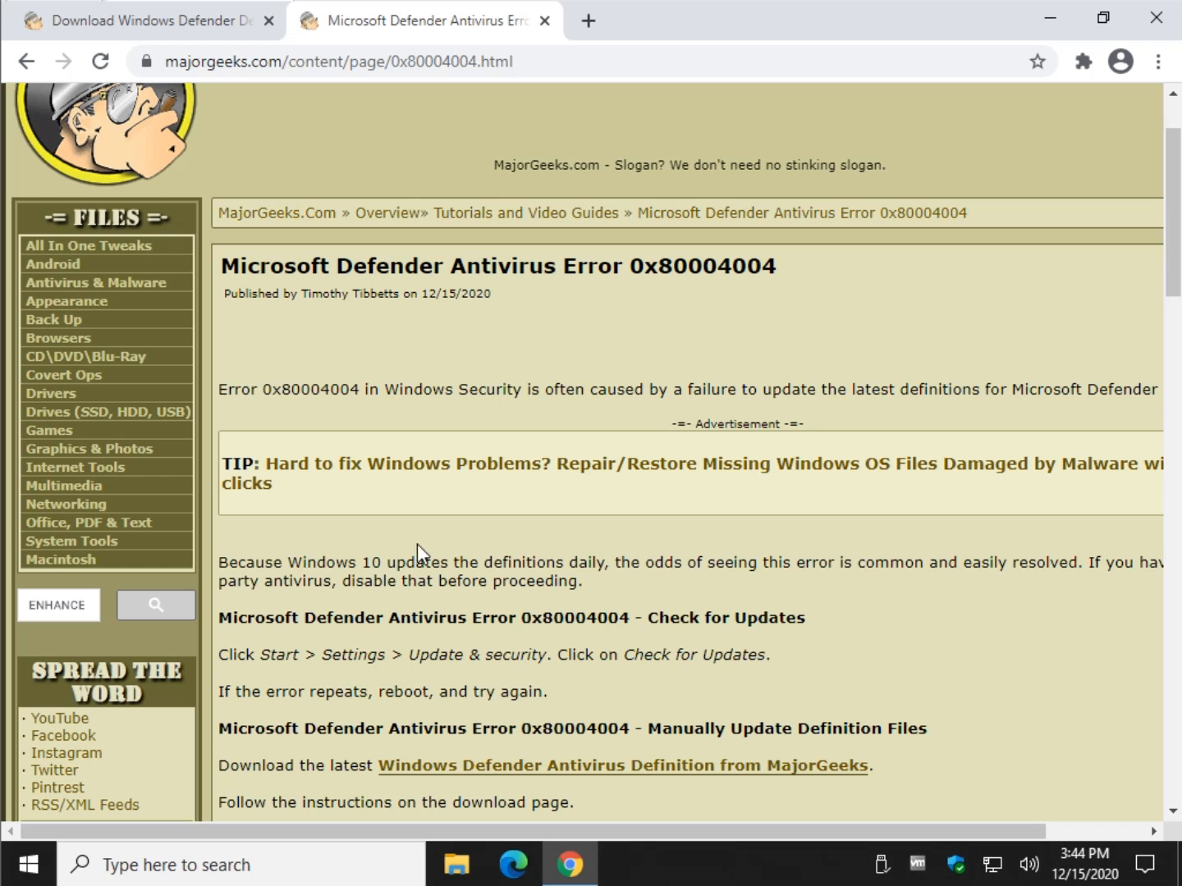
- Go from Start to Settings, then Update & Security > Windows Update
click(30, 864)
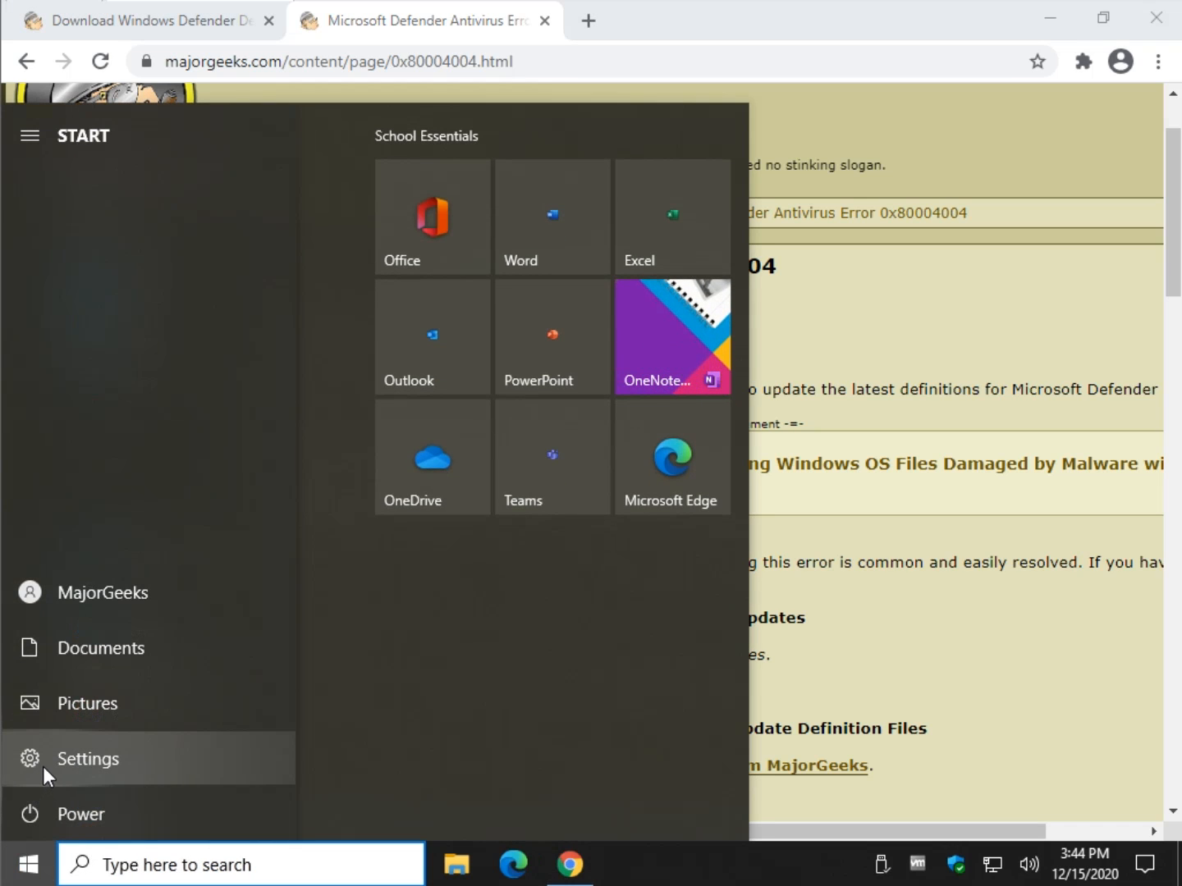
click(88, 758)
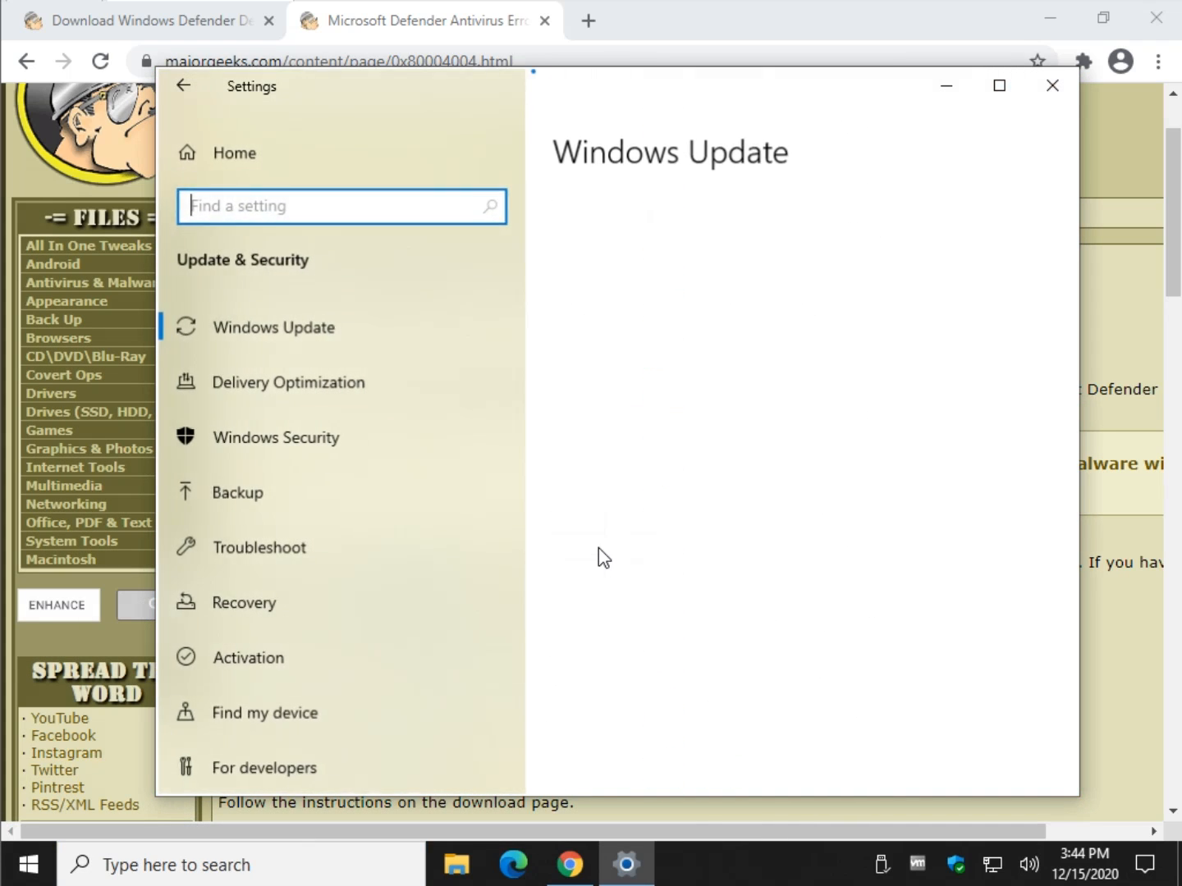
click(273, 327)
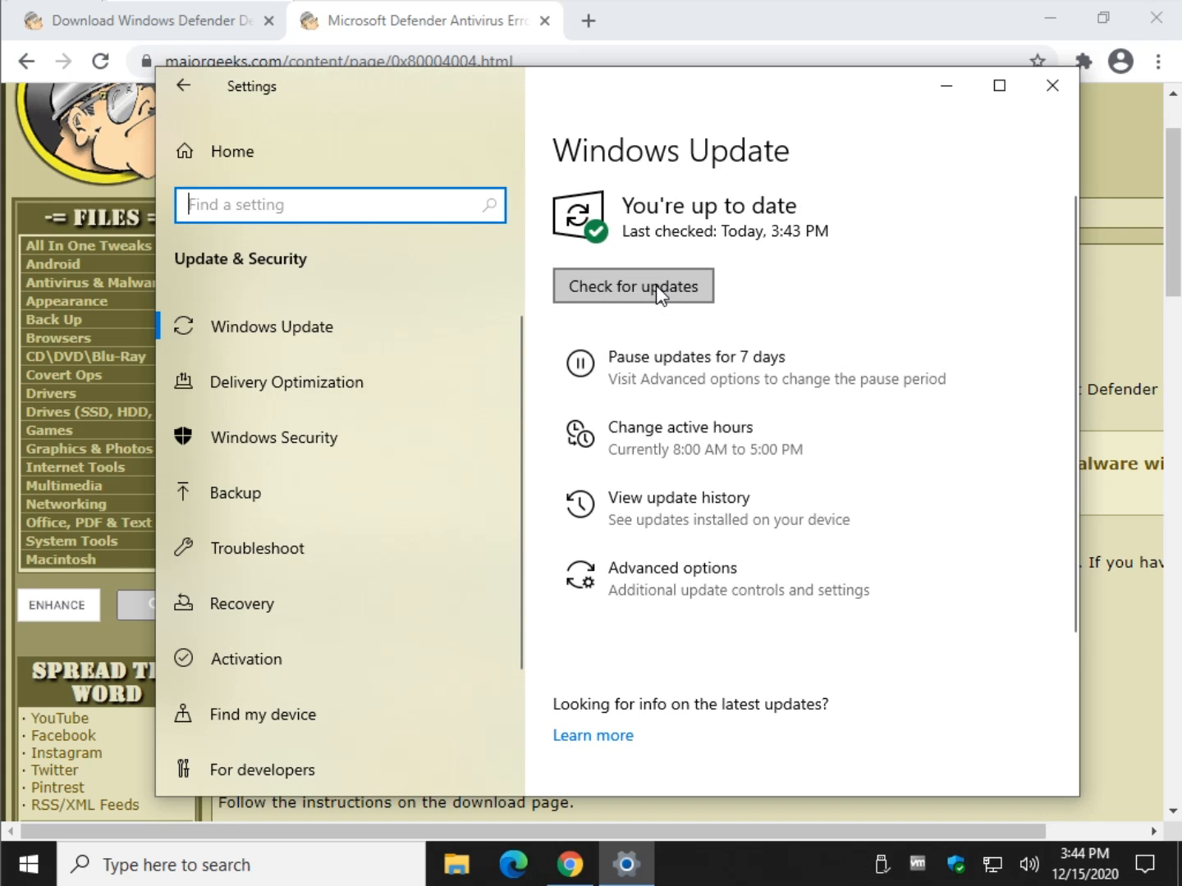
mouse_move(671, 578)
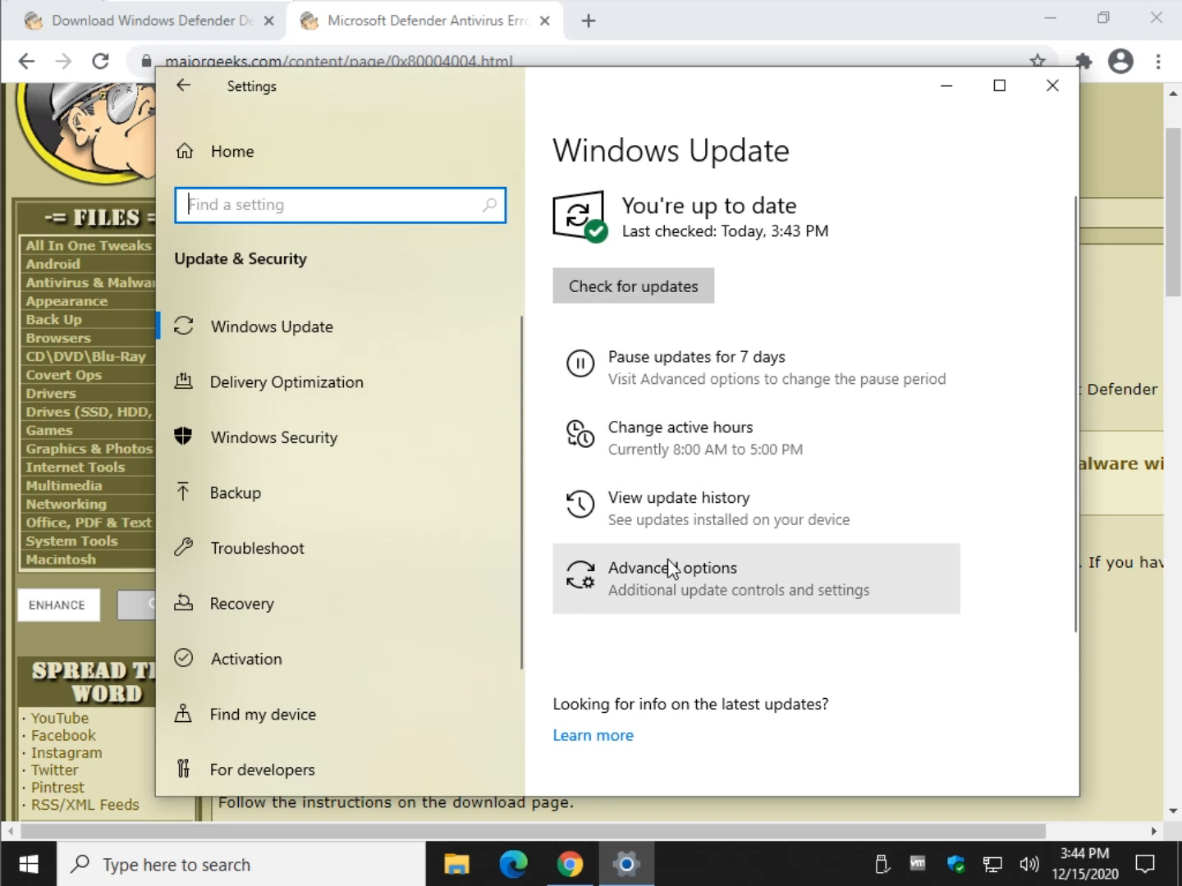
- Check Defender definition 1.329.456.0 from 12/15/2020 in update history, then close Settings
scroll(down, 3)
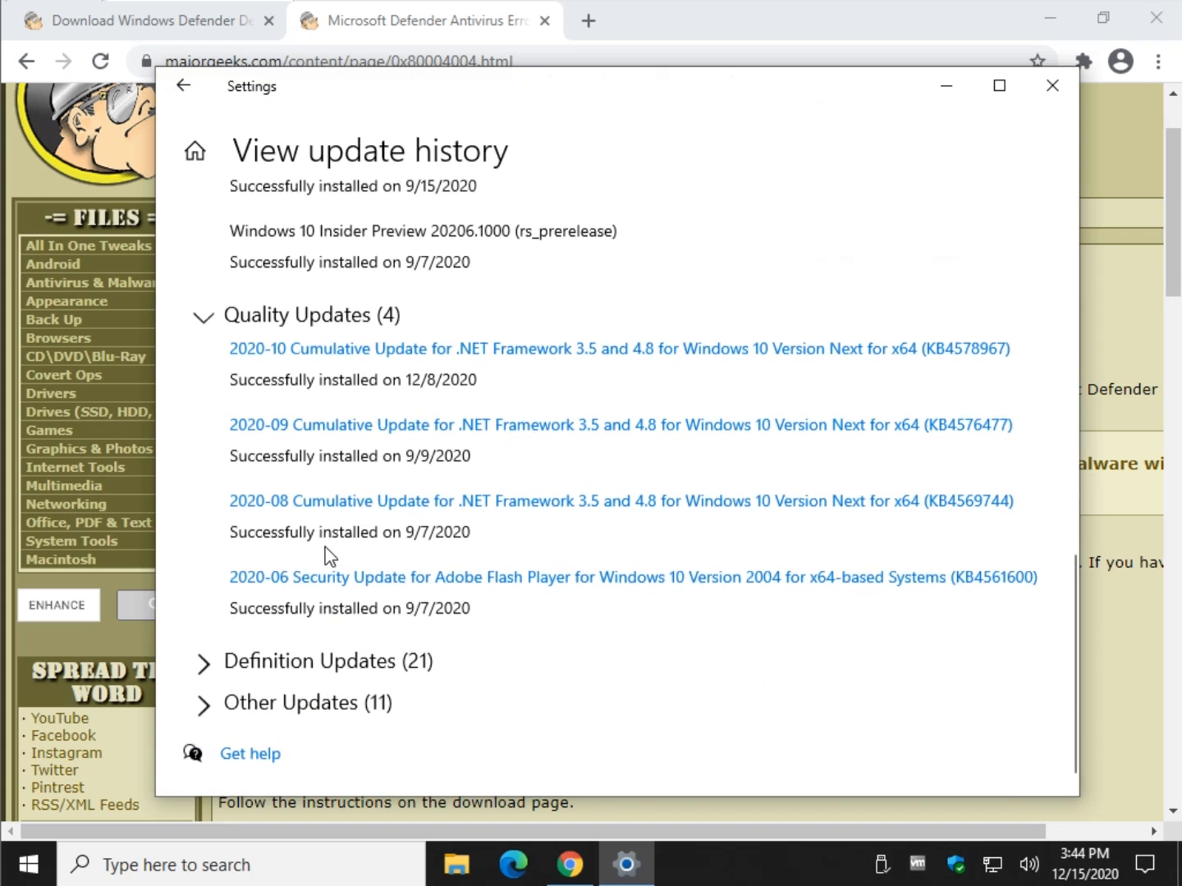
scroll(down, 3)
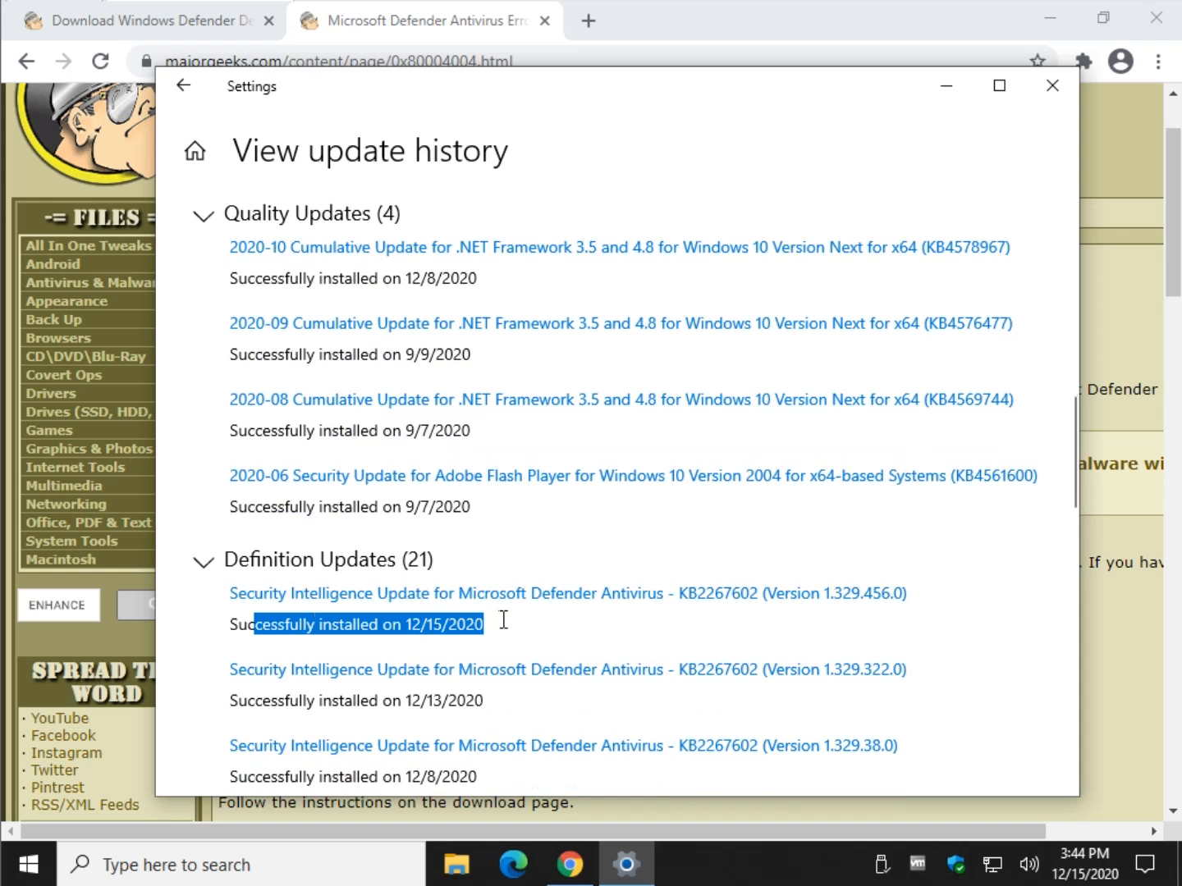
mouse_move(1098, 874)
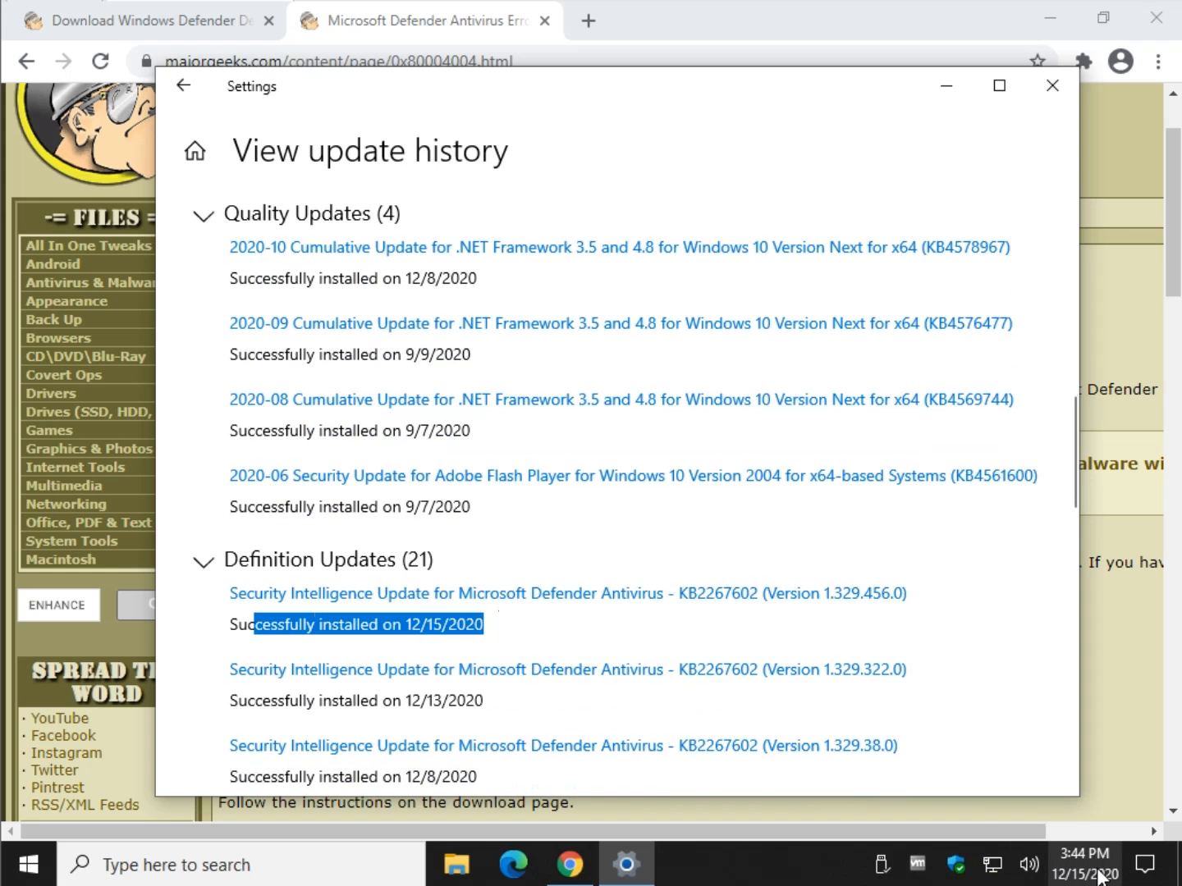
mouse_move(780, 403)
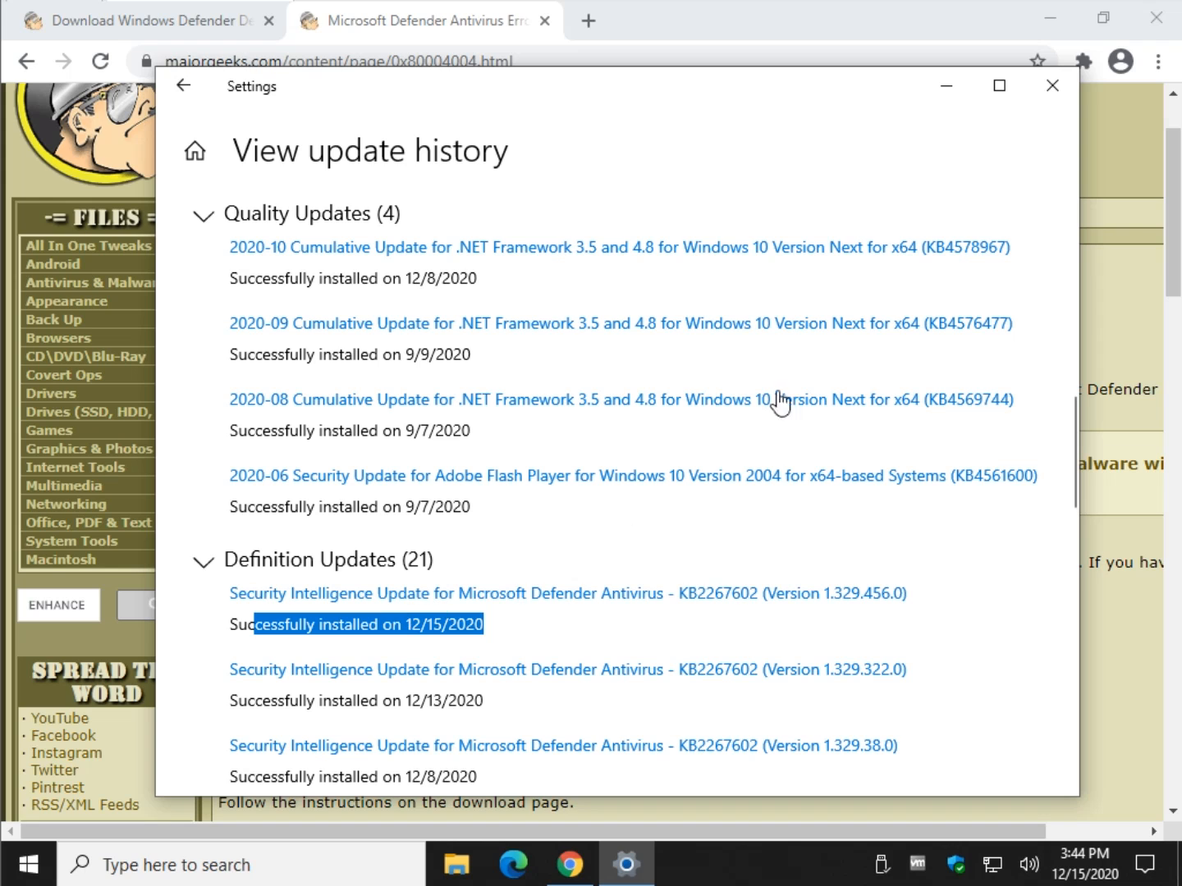
click(1051, 85)
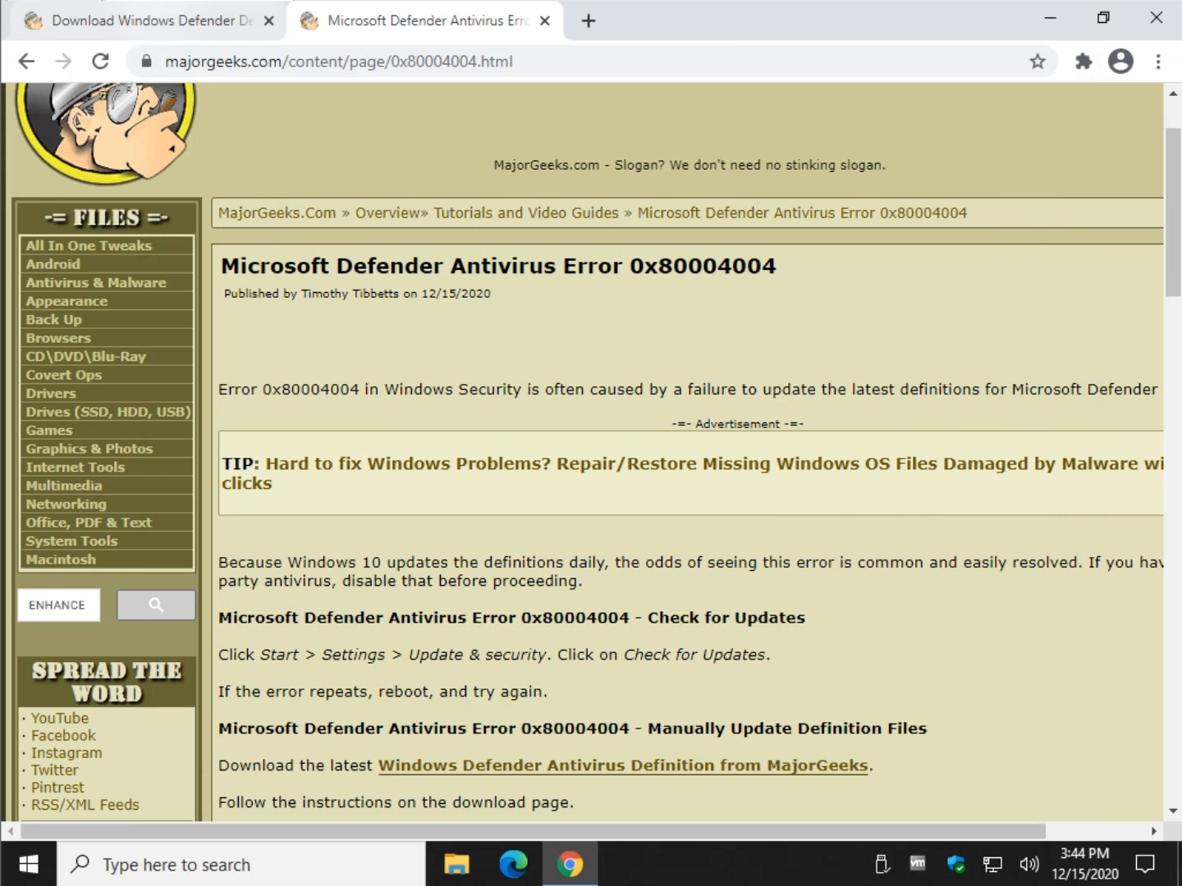
mouse_move(1142, 162)
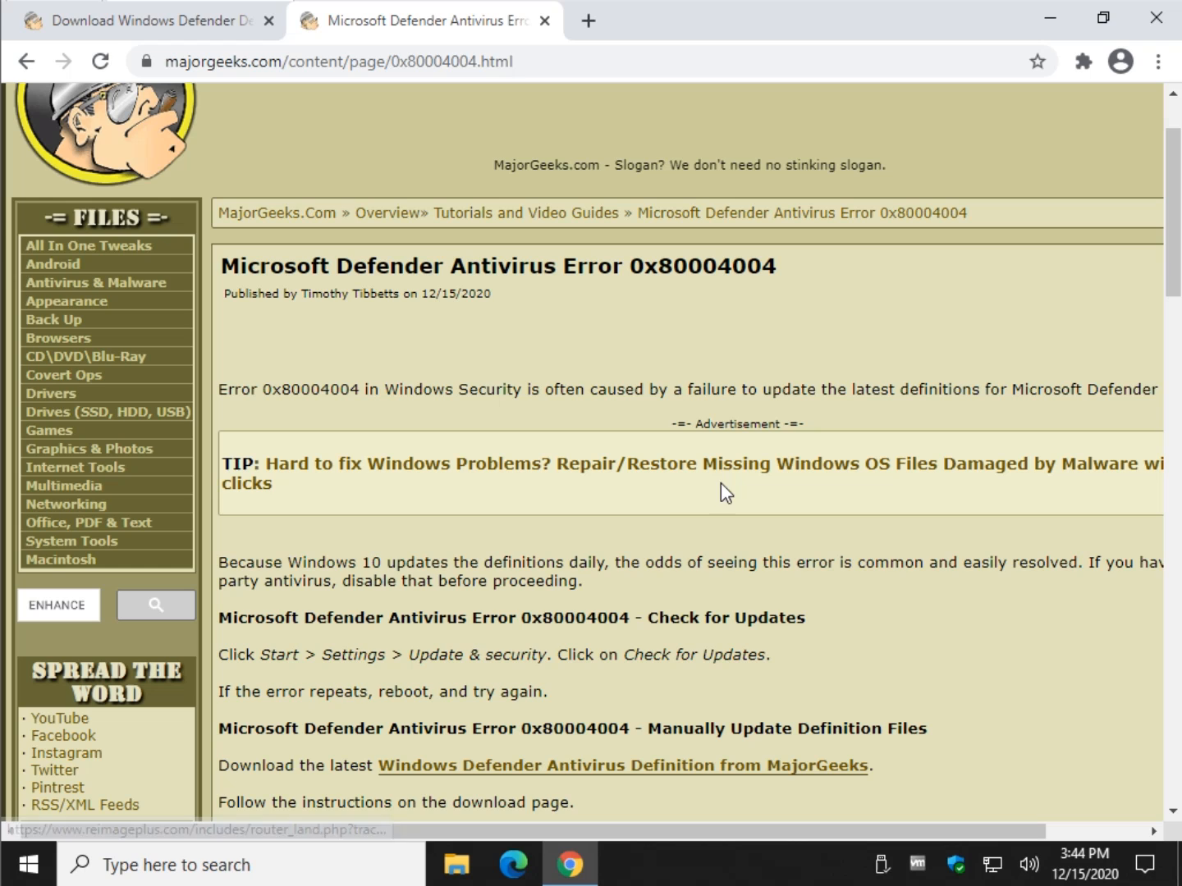
mouse_move(488, 772)
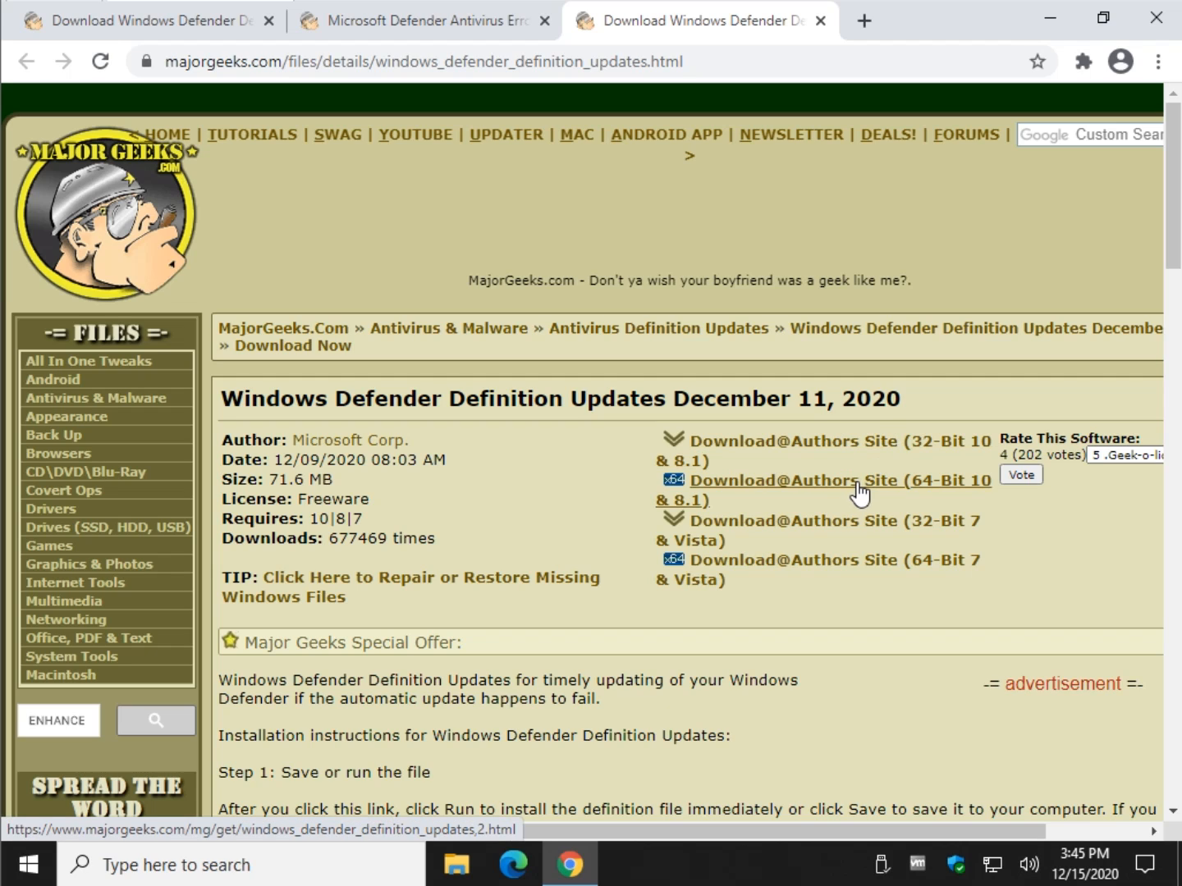
mouse_move(835, 531)
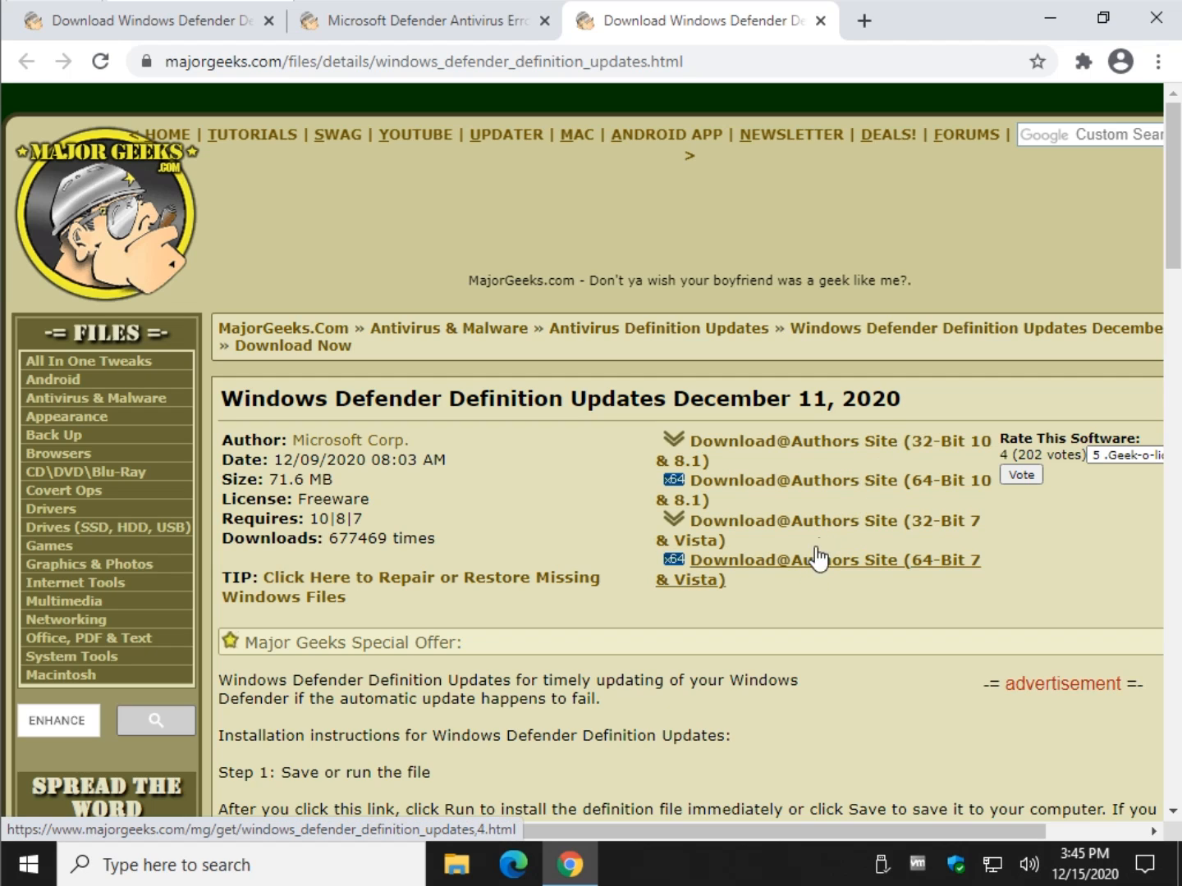
- Download the 64-bit mpam-fe.exe, close the download tab, and open the downloaded file
click(834, 481)
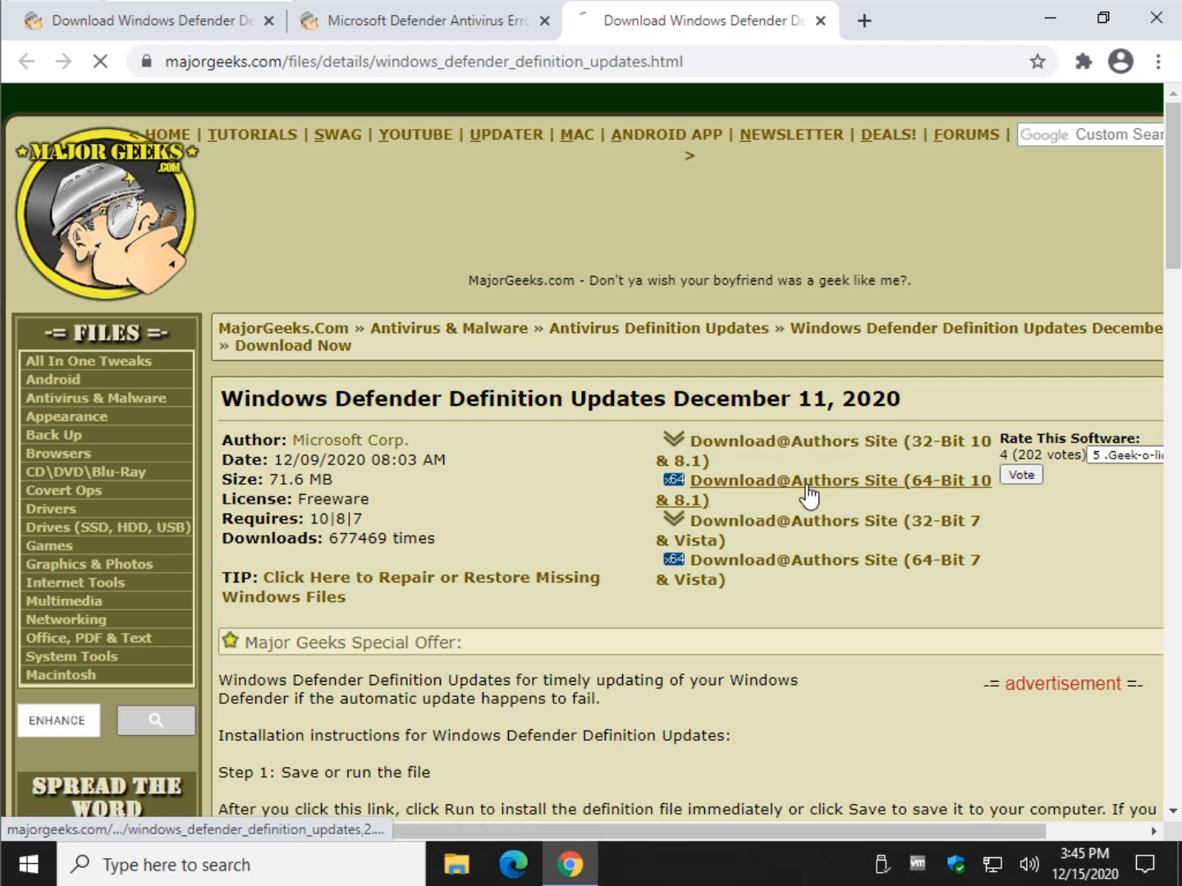
click(835, 480)
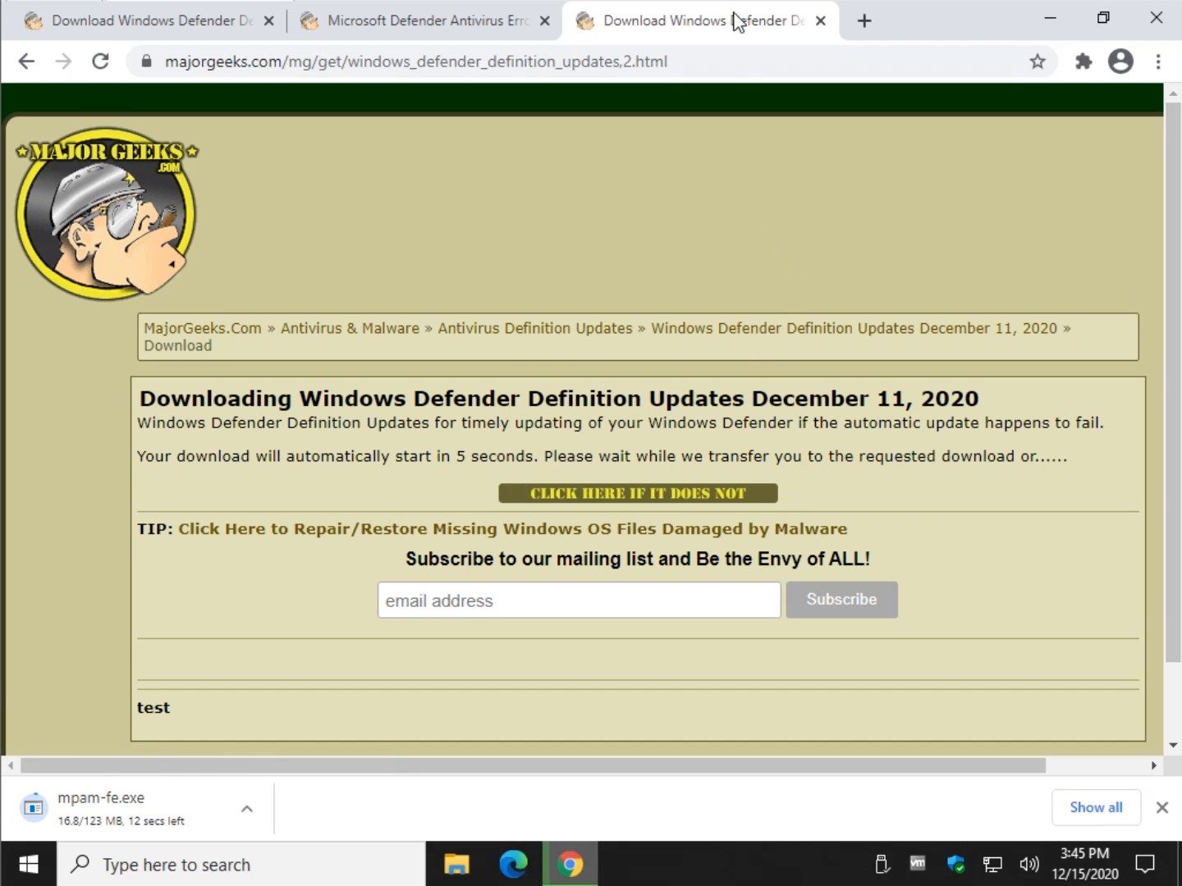
click(422, 21)
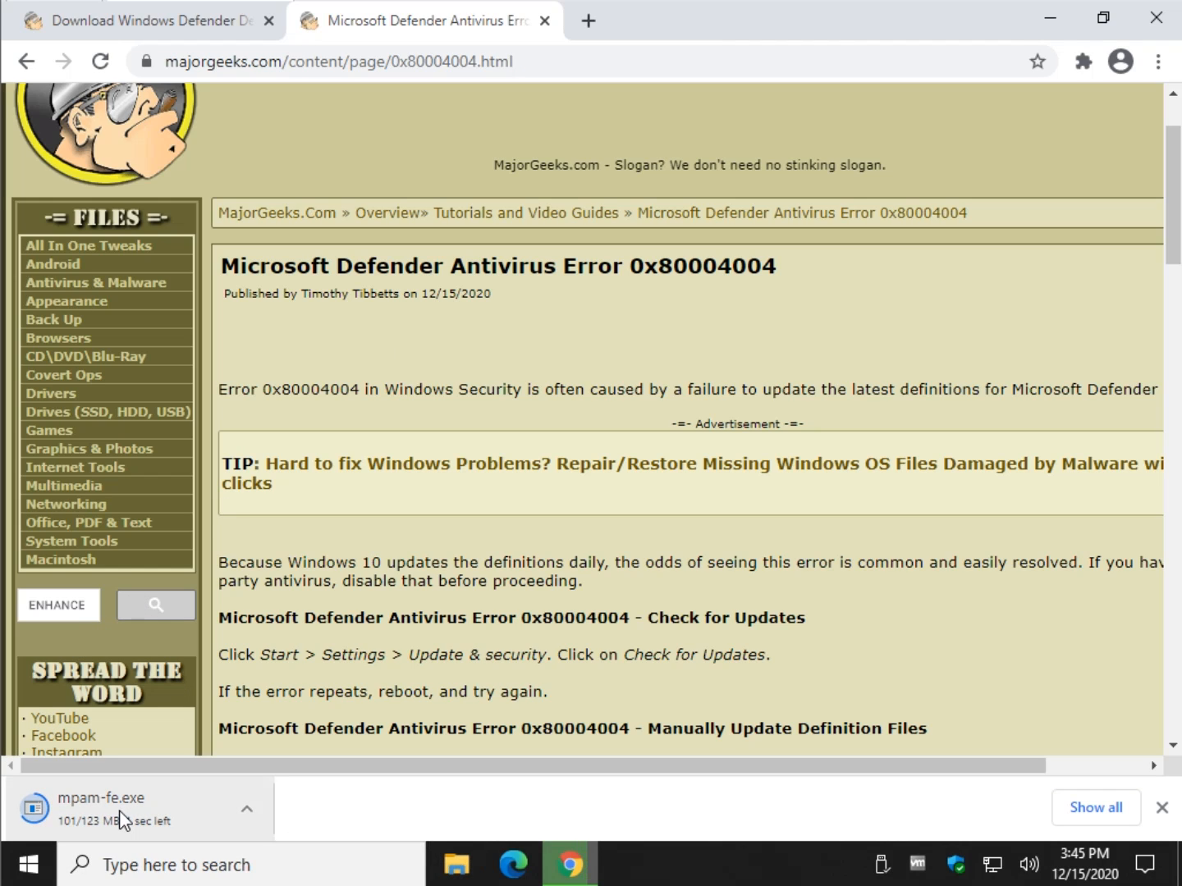
click(457, 865)
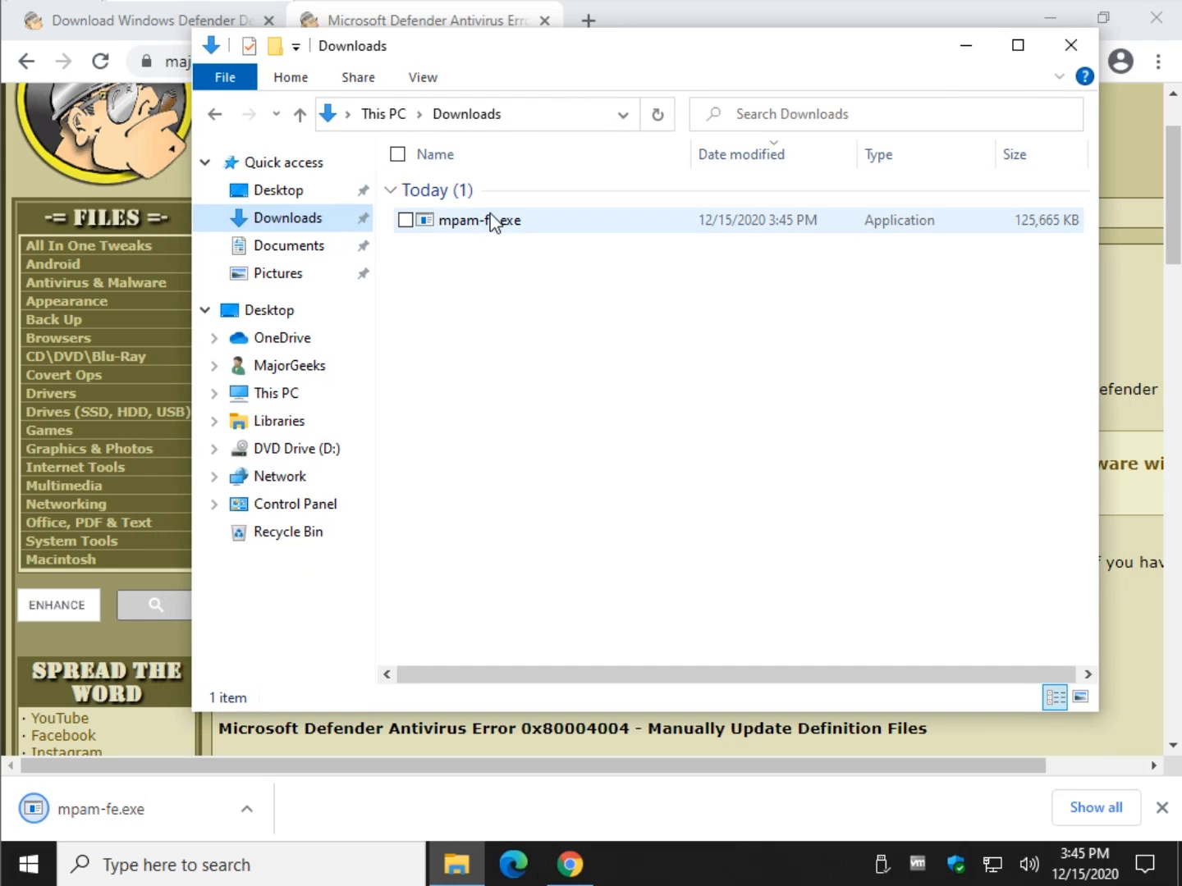
- Run mpam-fe.exe from Downloads as administrator
right_click(498, 220)
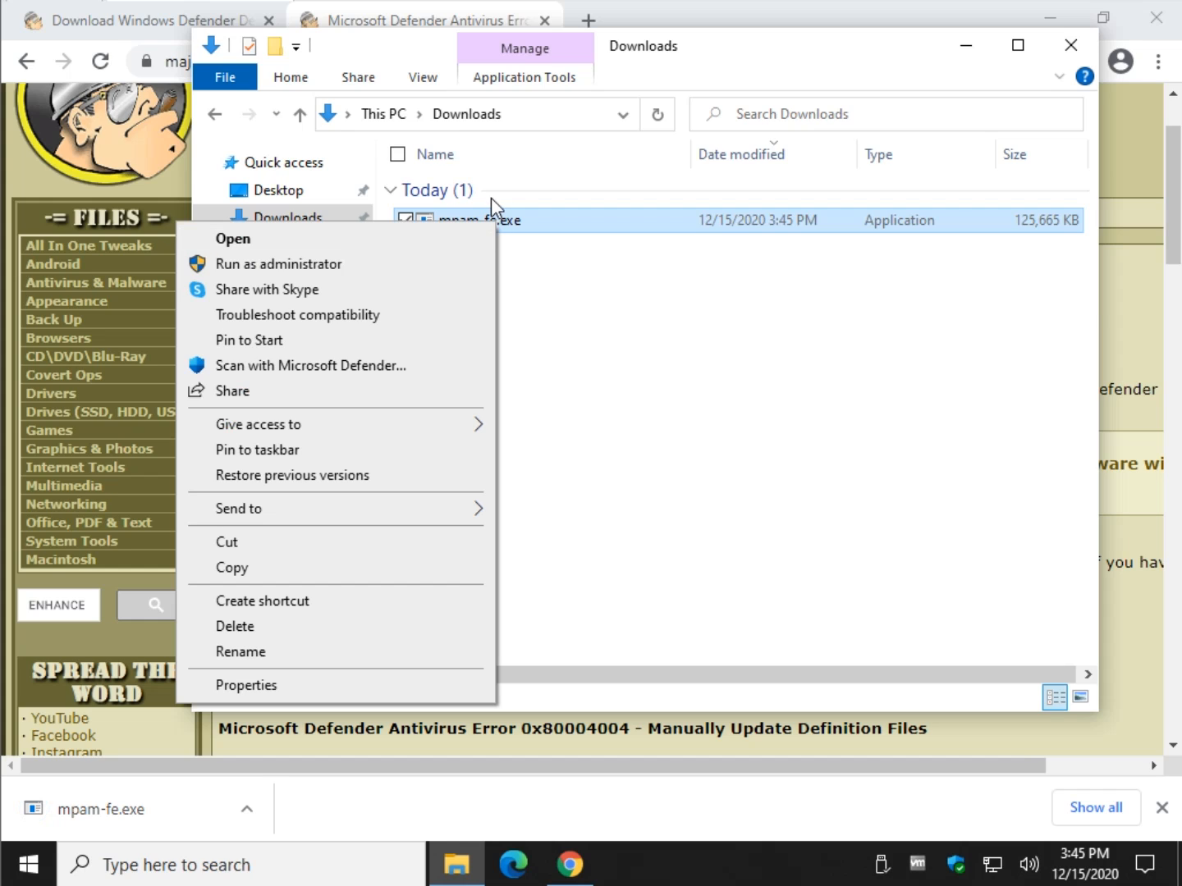
mouse_move(511, 241)
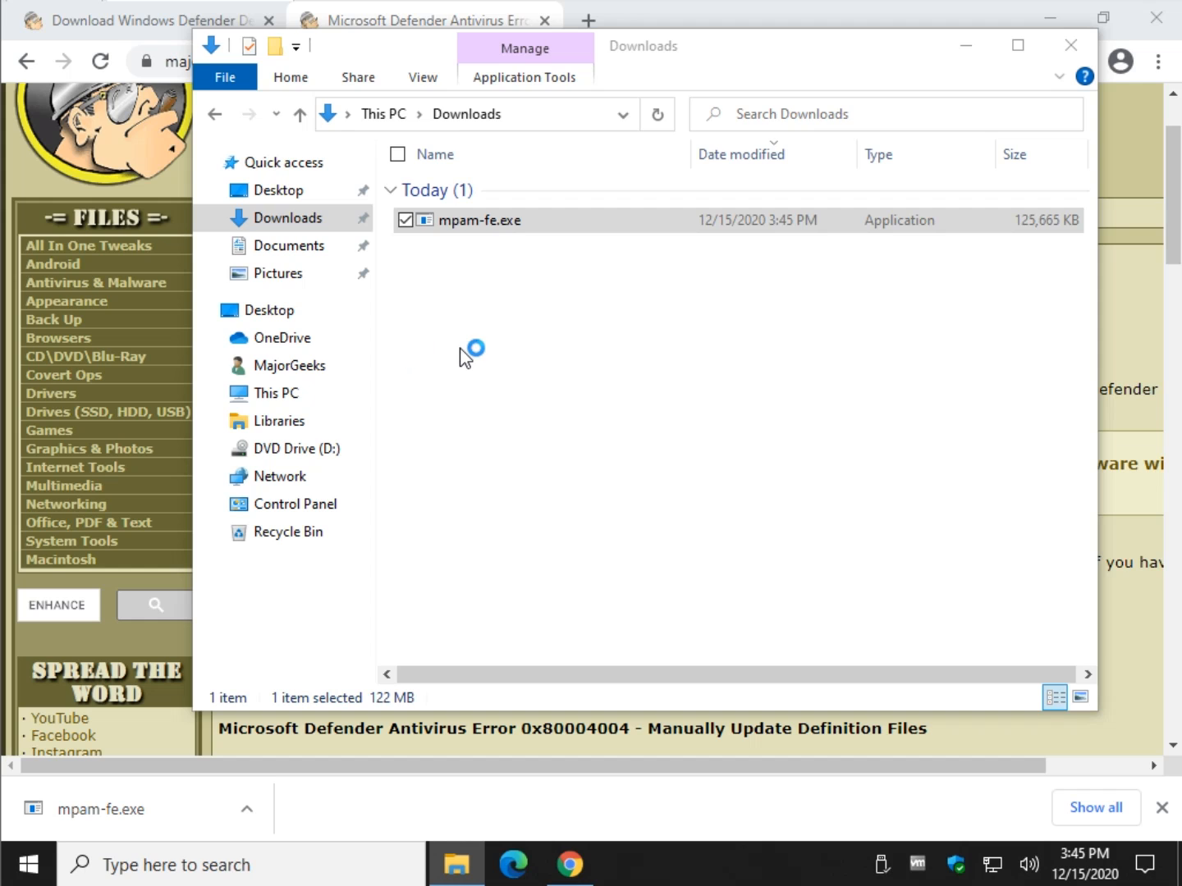
double_click(481, 220)
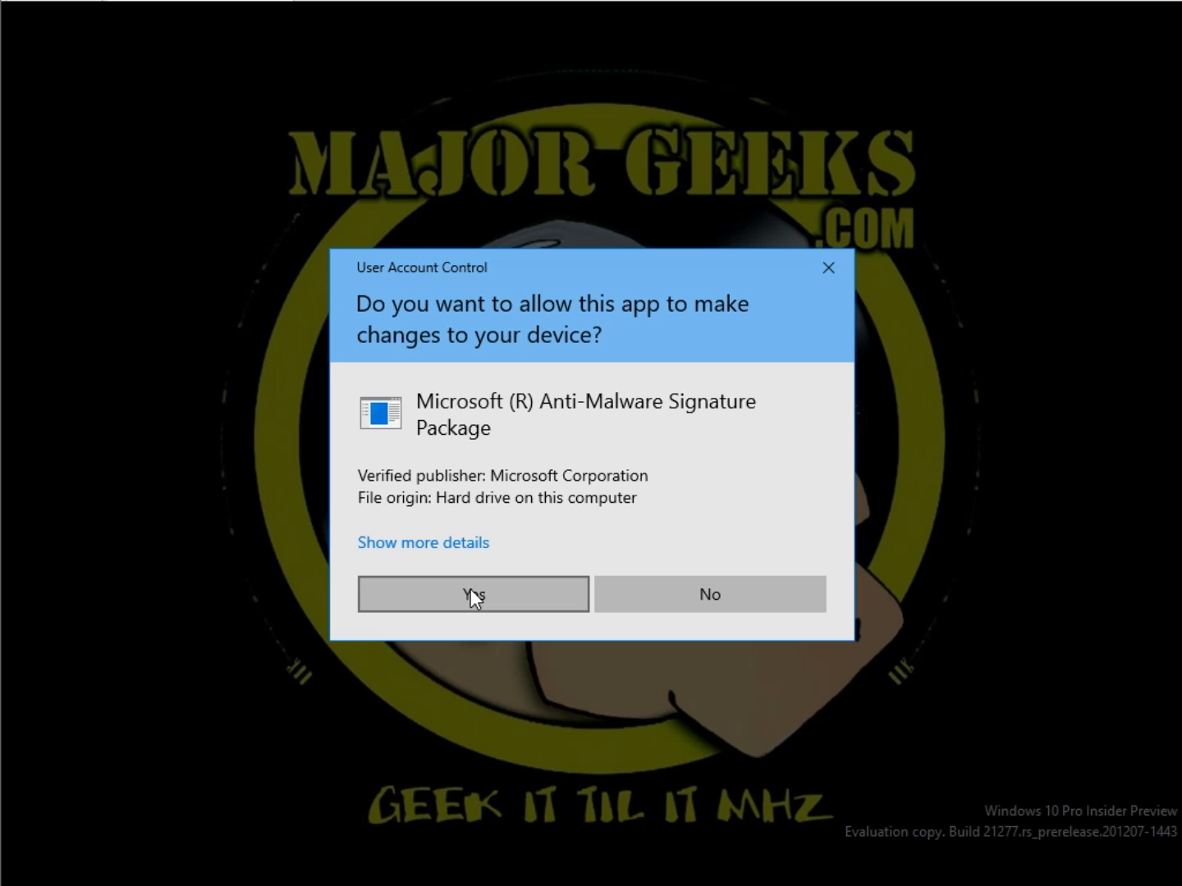
- Approve the Anti-Malware Signature Package in the User Account Control prompt
click(472, 593)
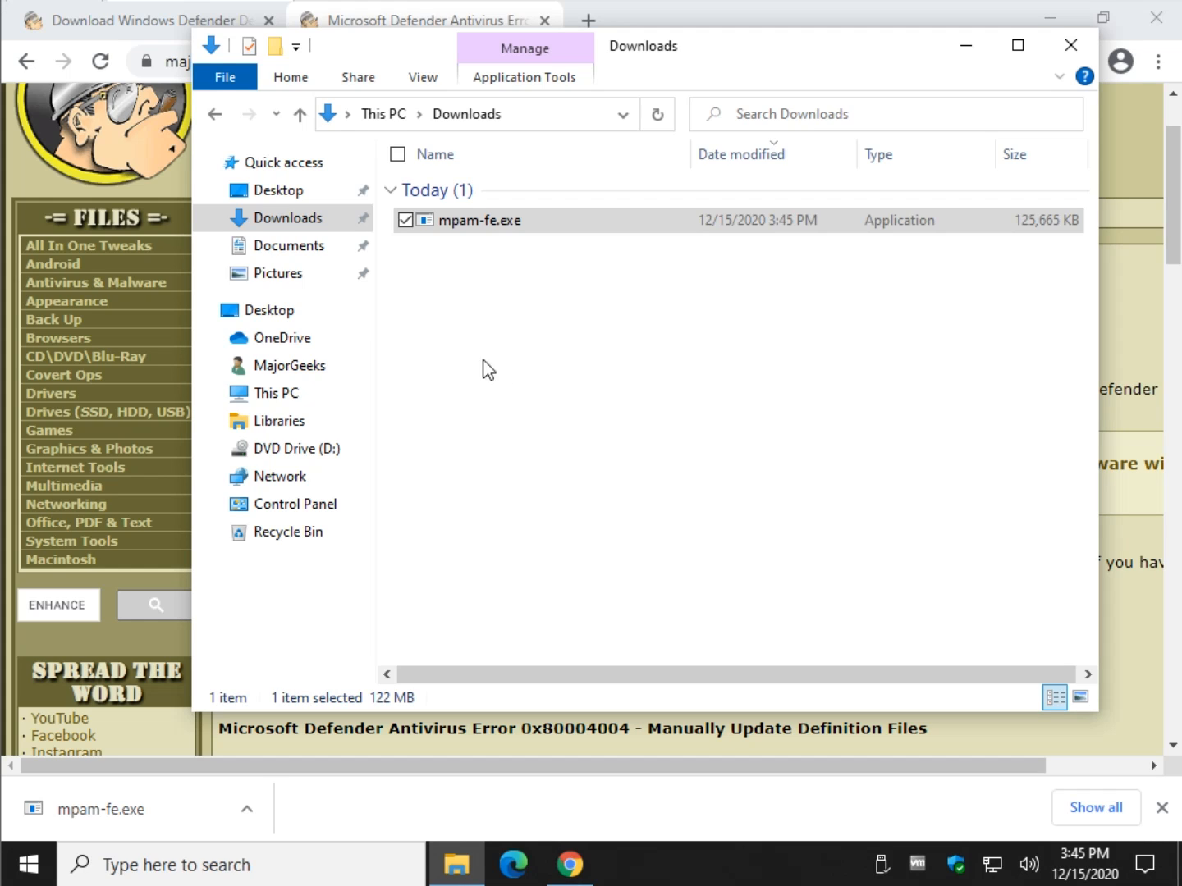
mouse_move(609, 452)
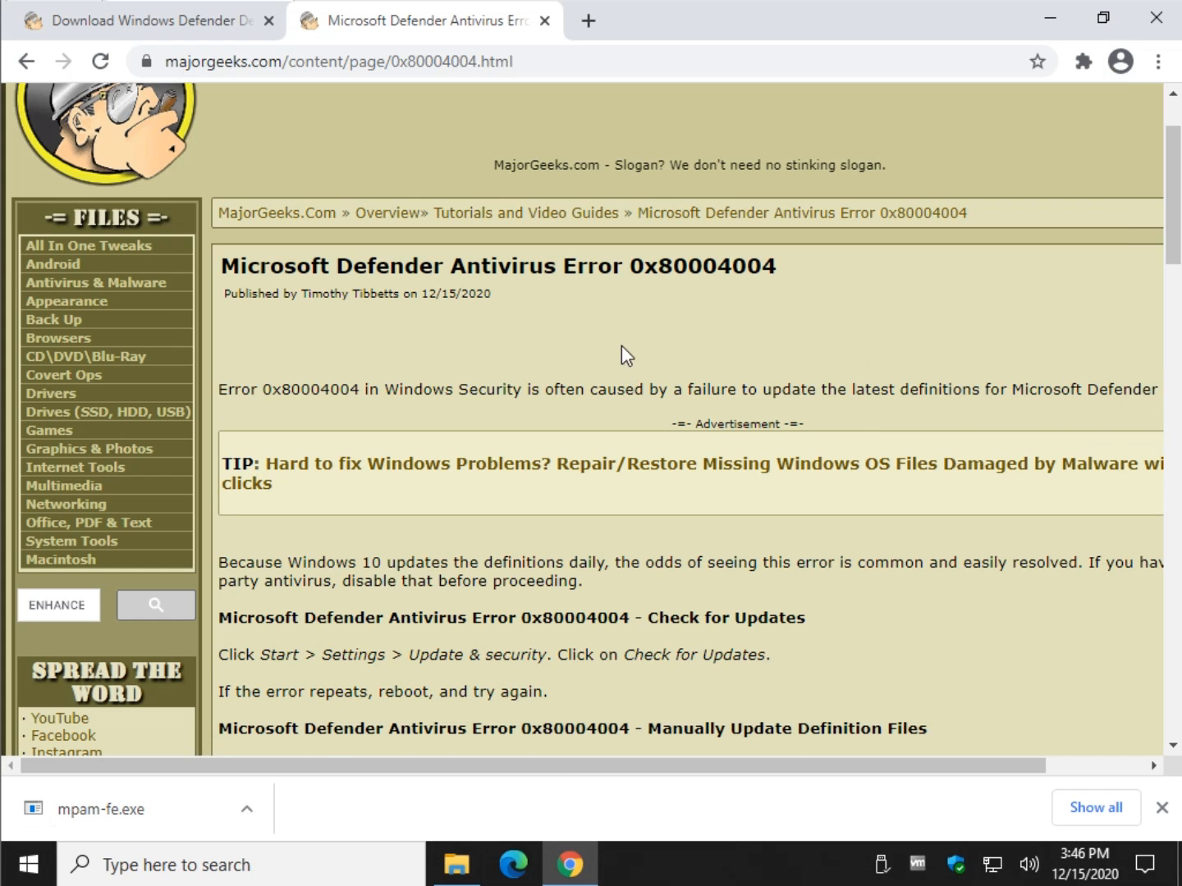
- Scroll to the article's Command Prompt update section and search Start for cmd
scroll(down, 3)
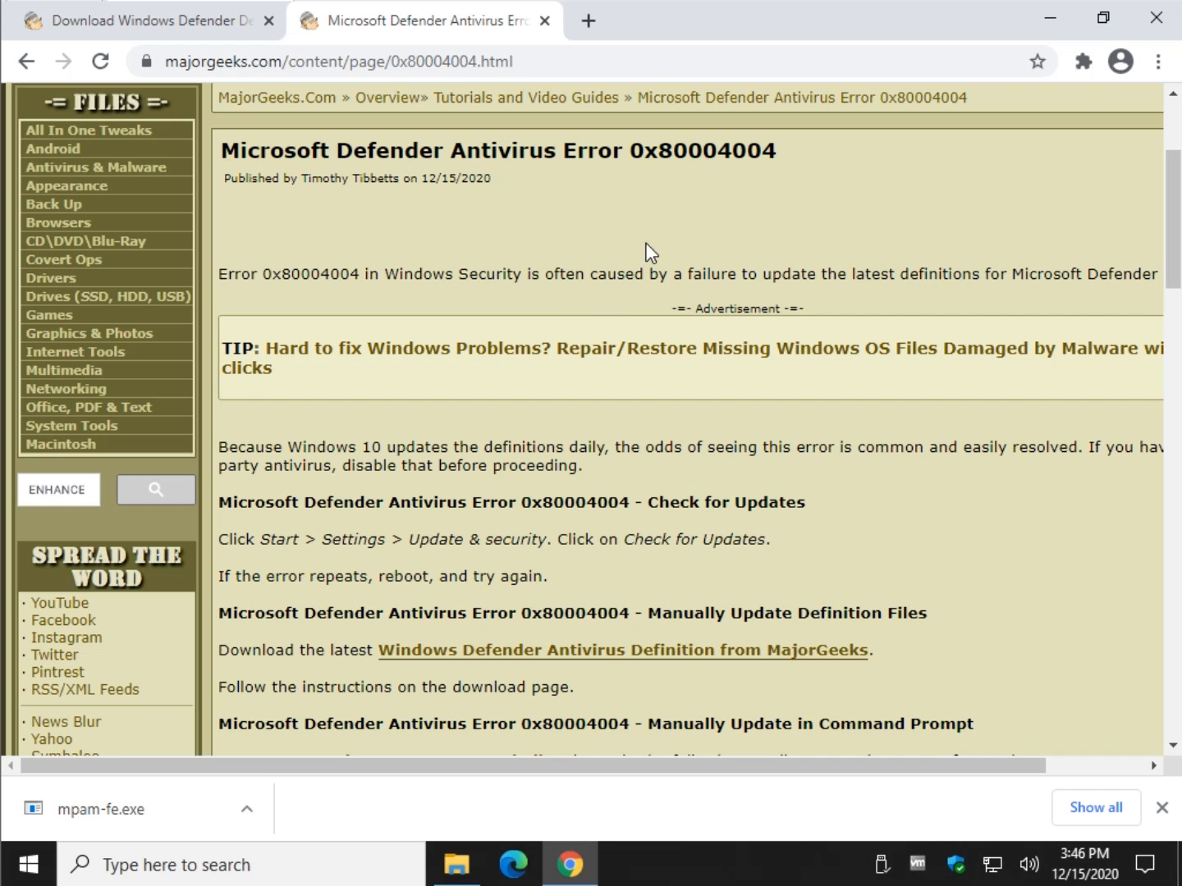
scroll(down, 3)
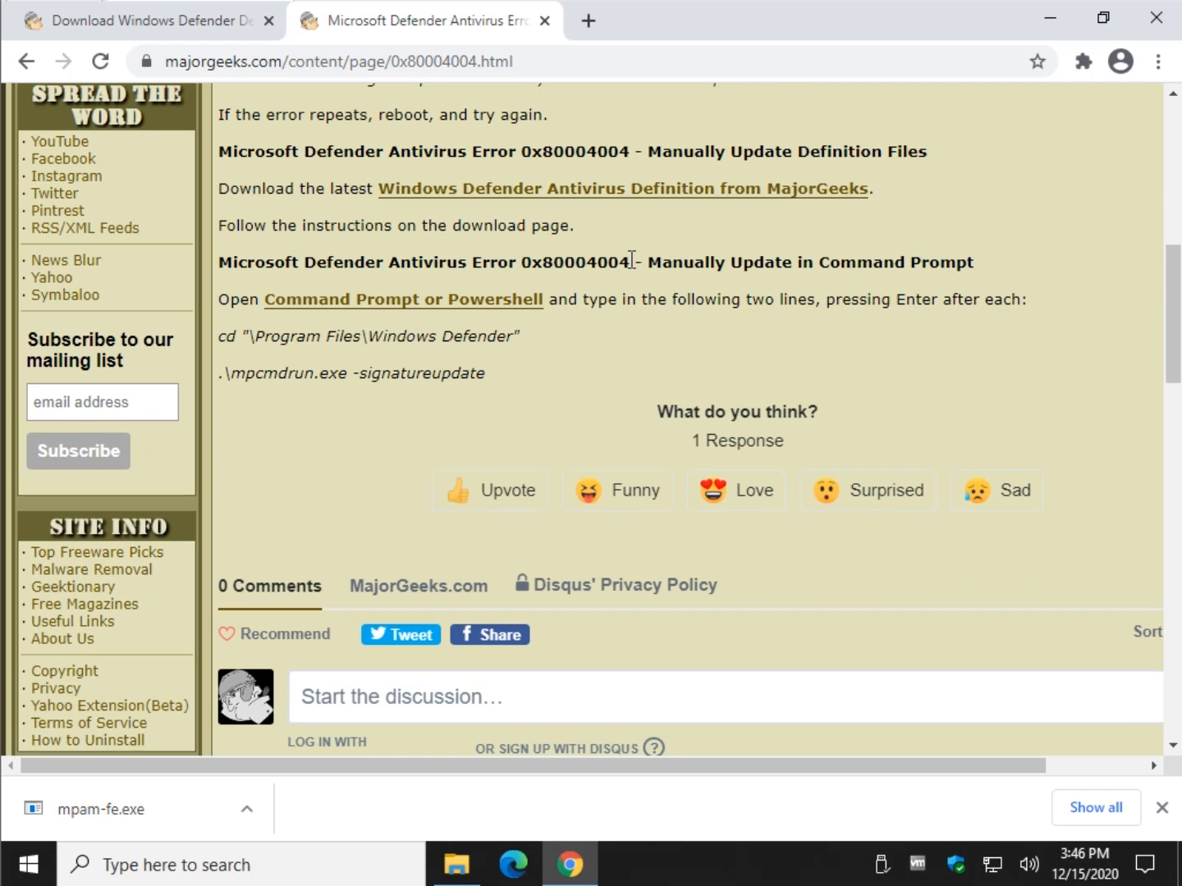
mouse_move(509, 295)
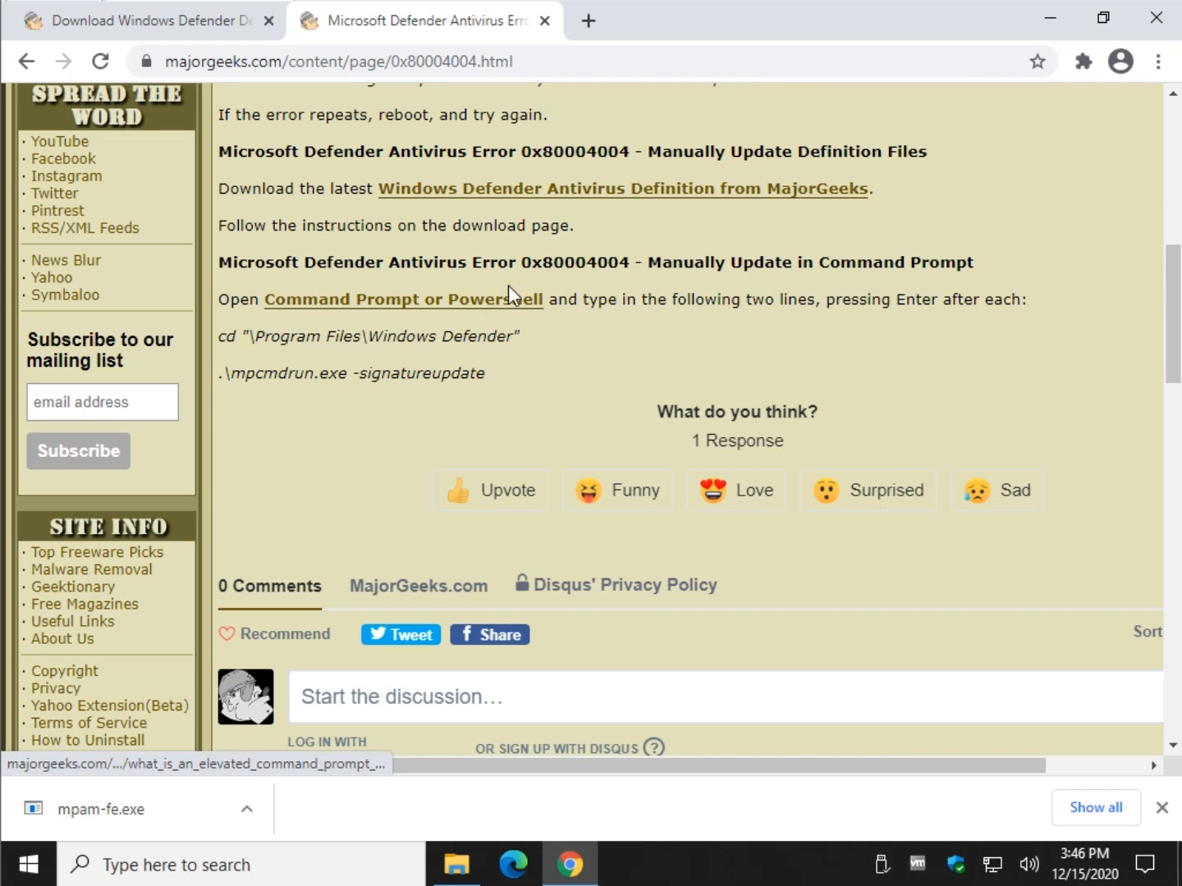
text(cmd)
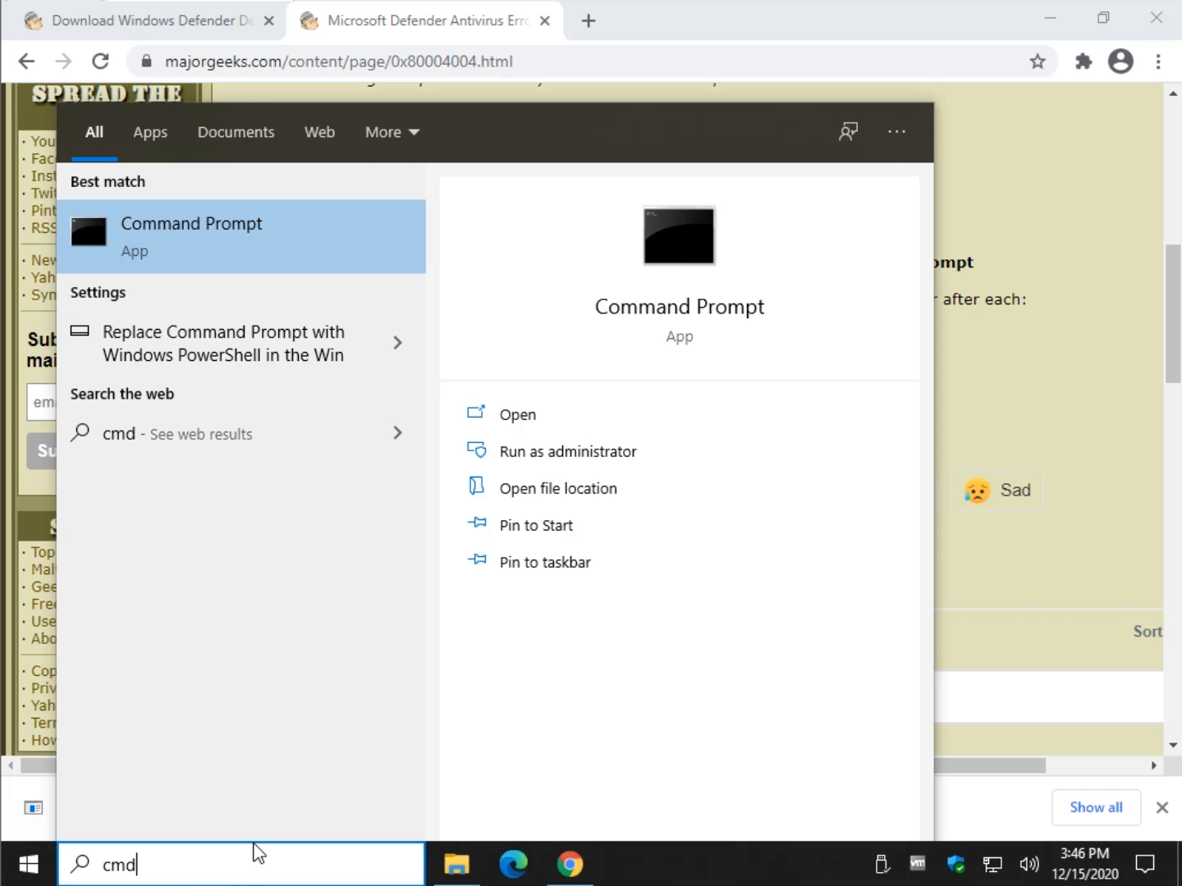
mouse_move(249, 733)
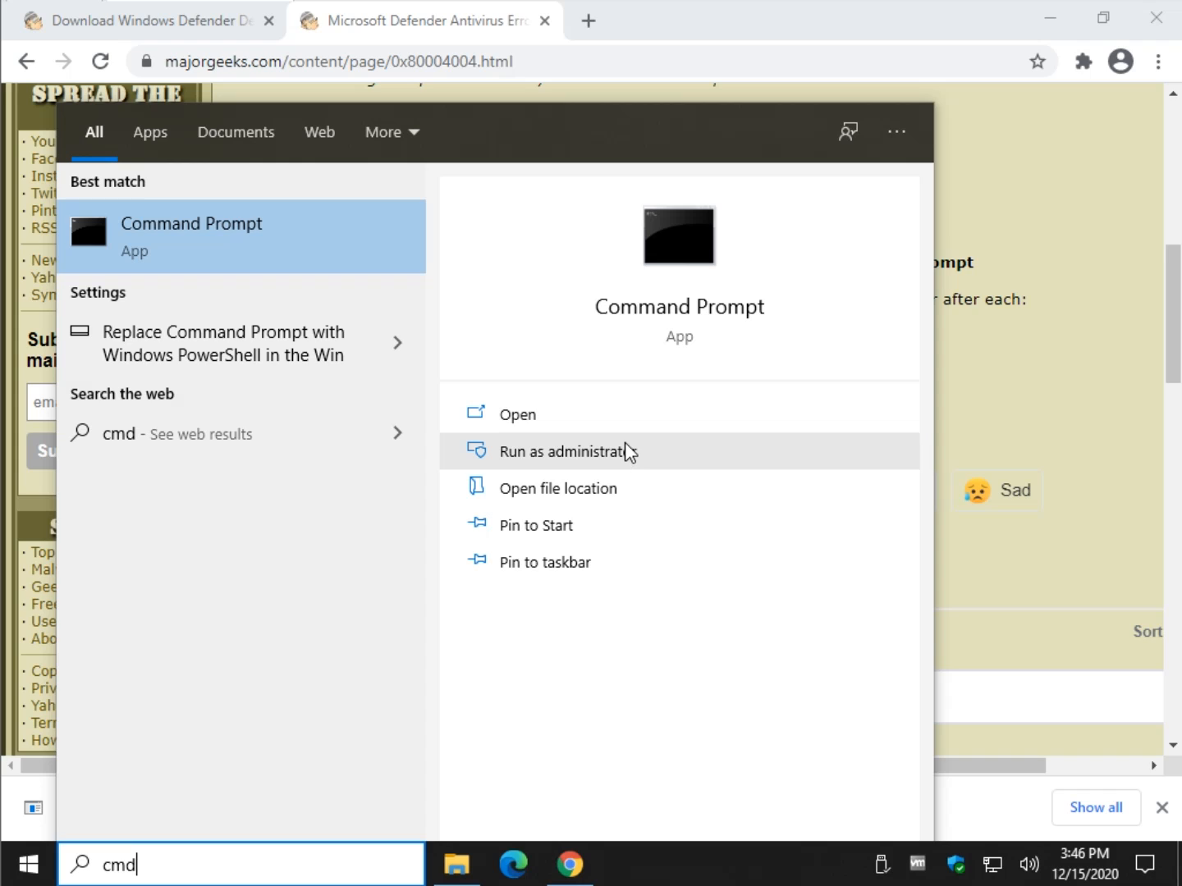
mouse_move(1066, 571)
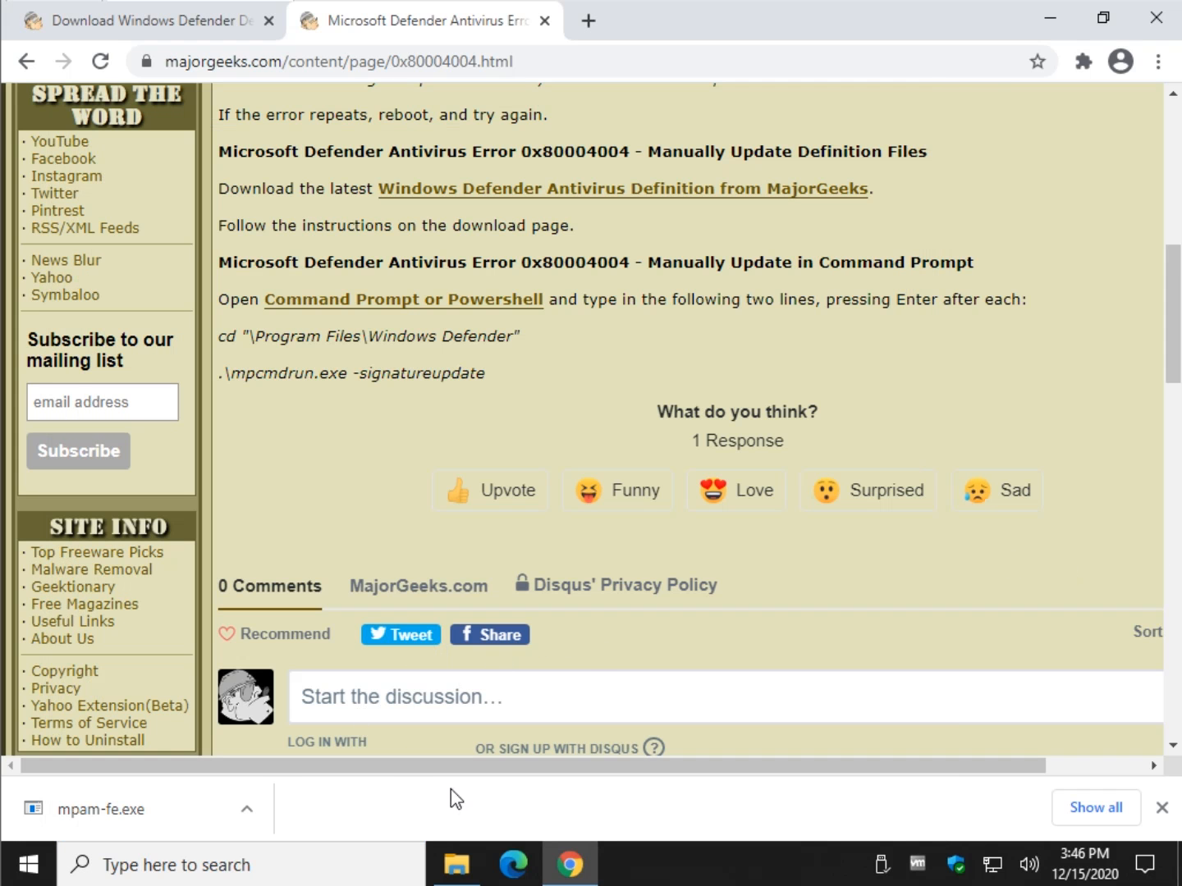
mouse_move(350, 827)
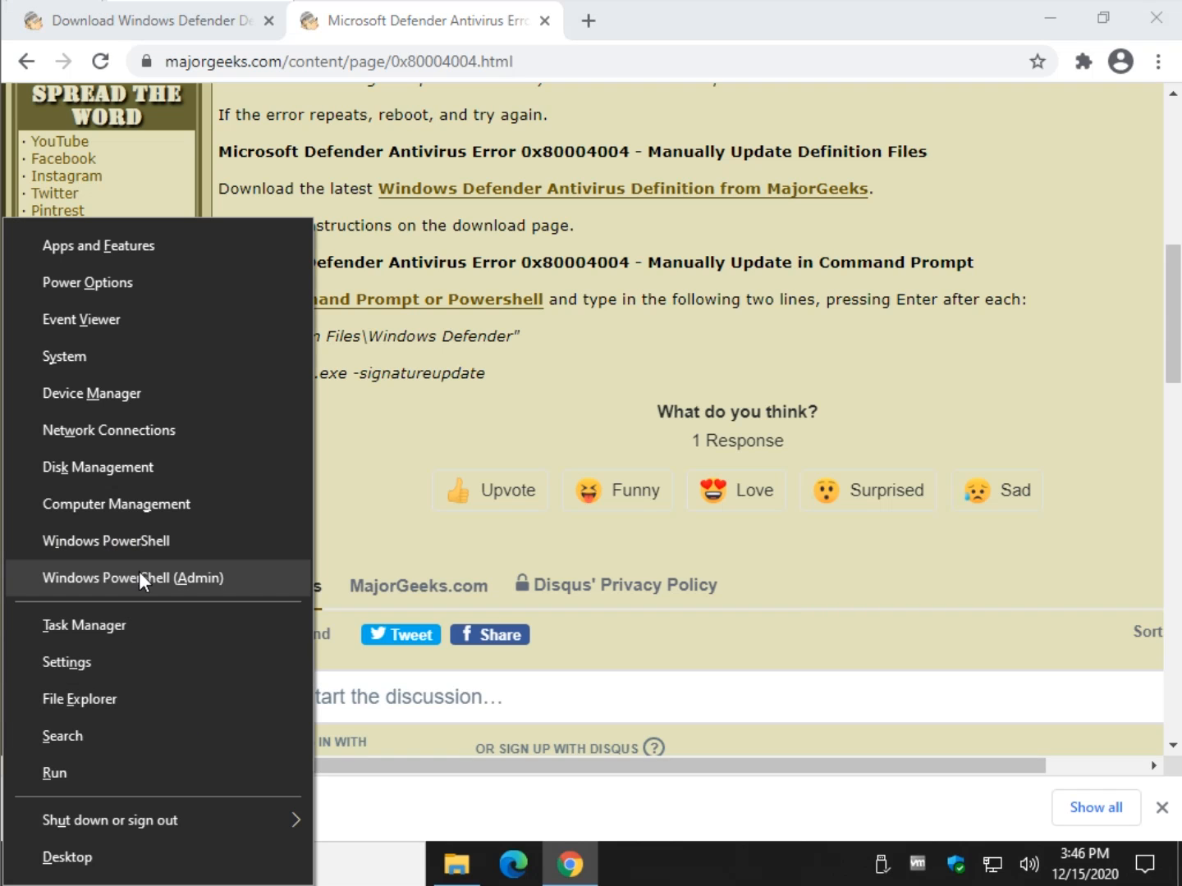
- Launch Windows PowerShell (Admin) and approve its User Account Control prompt
click(131, 578)
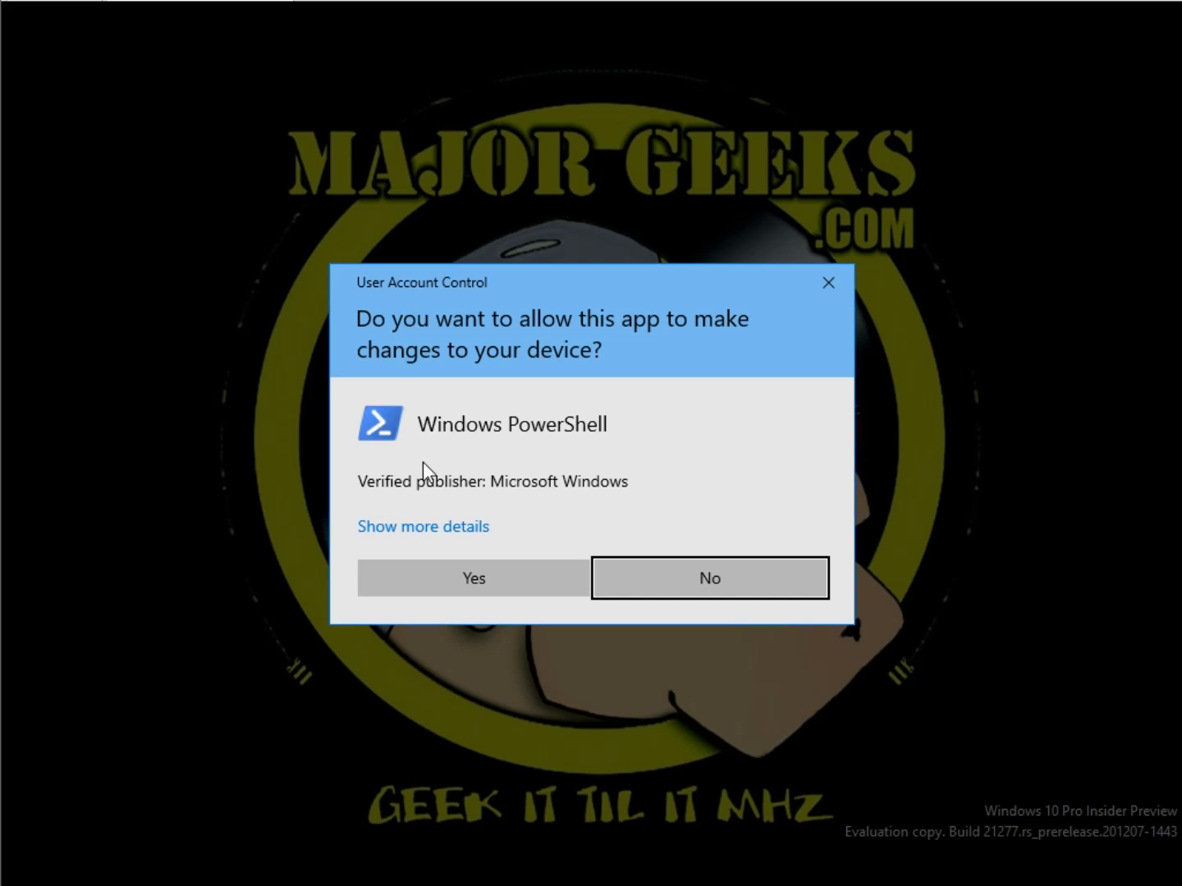
click(471, 578)
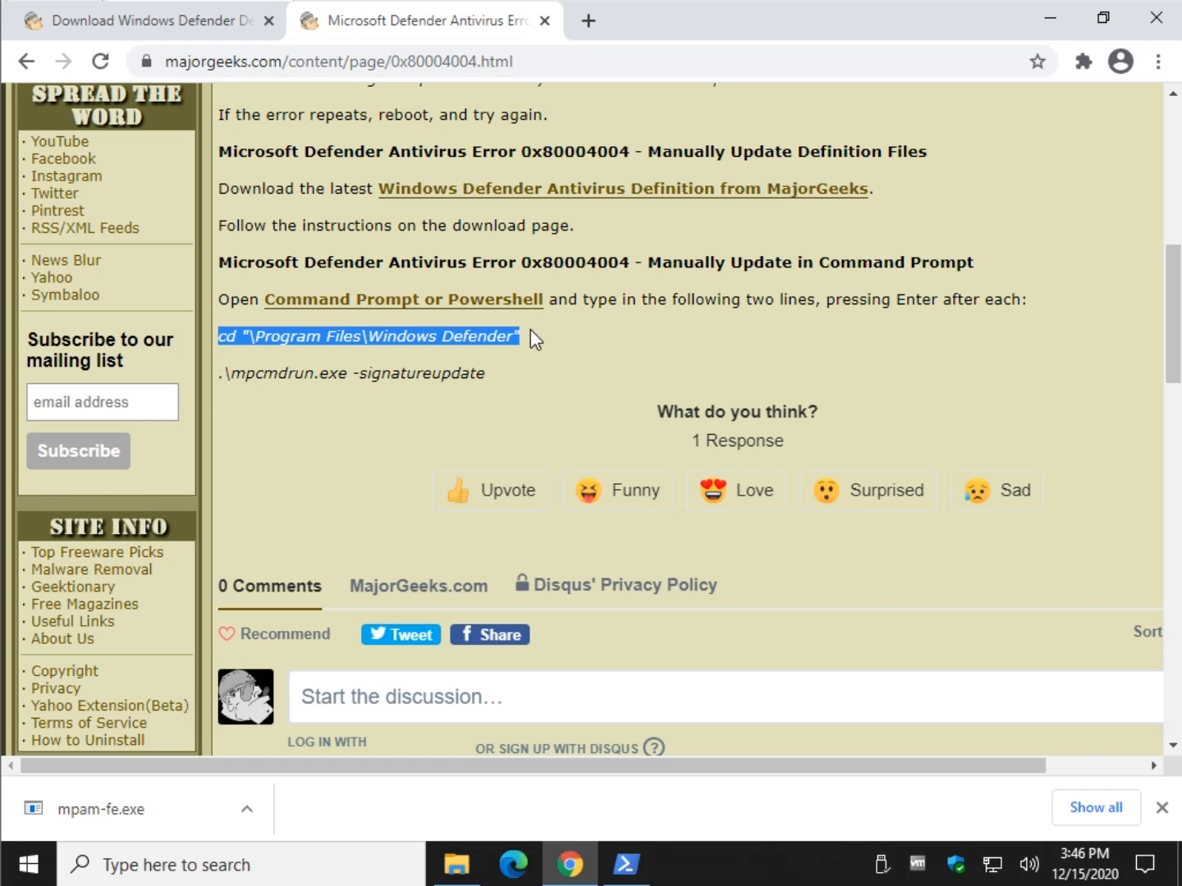
- Enter cd "\Program Files\Windows Defender" in the admin PowerShell window
click(626, 864)
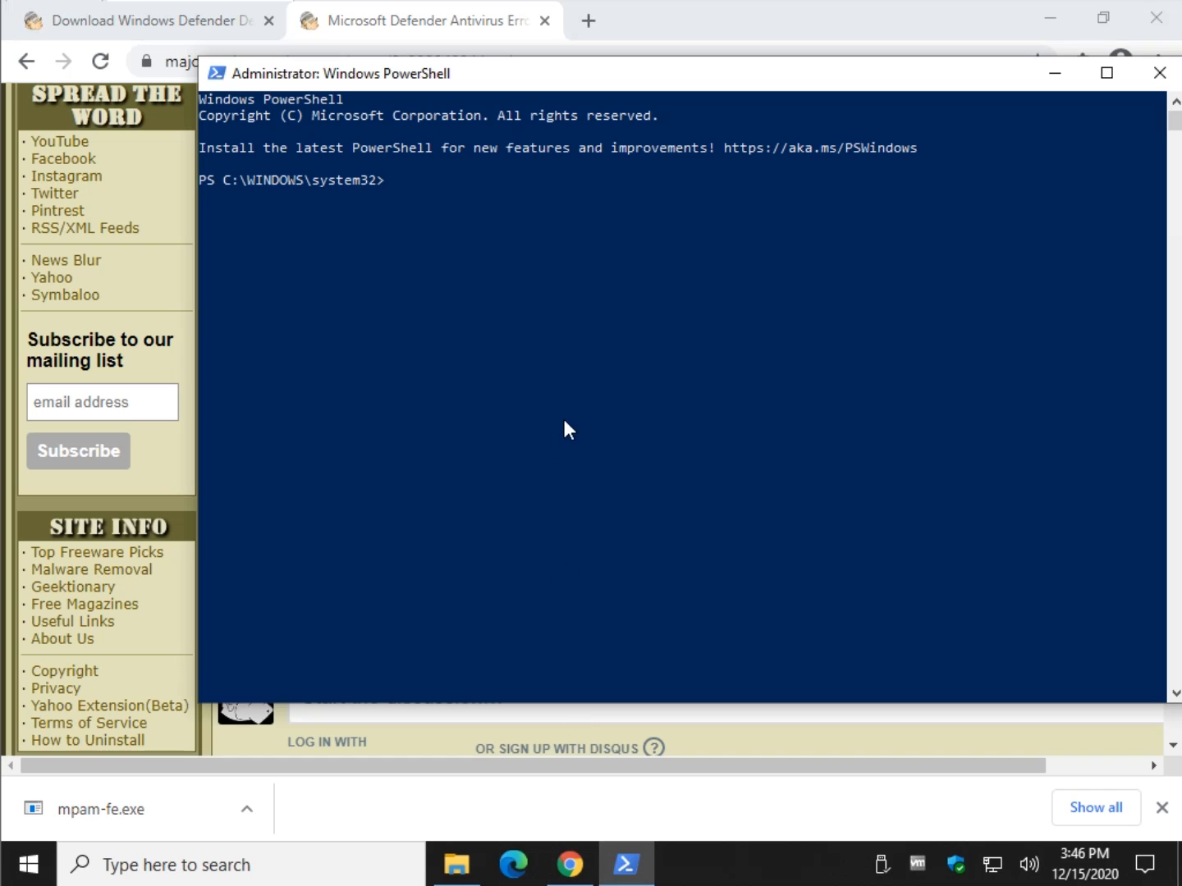
text(cd "\Program Files\Windows Defender")
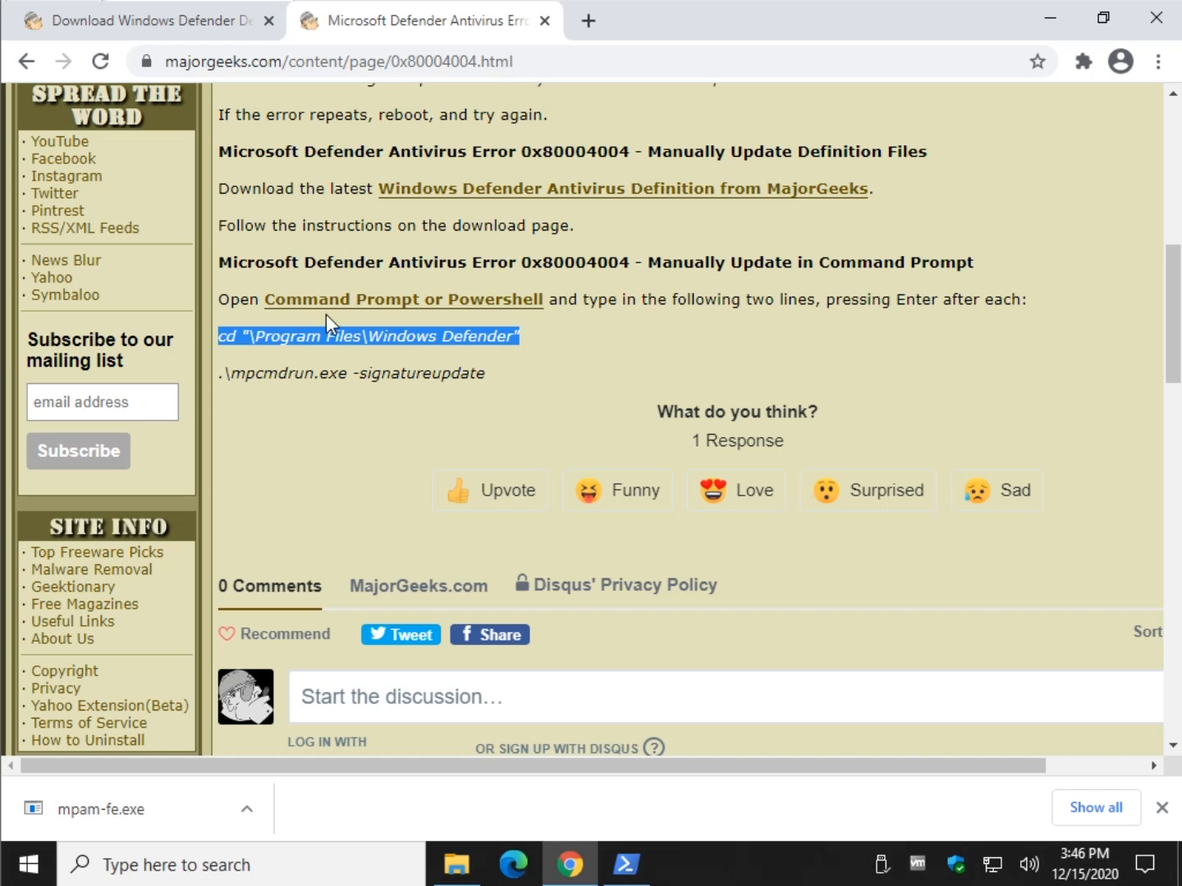
mouse_move(509, 645)
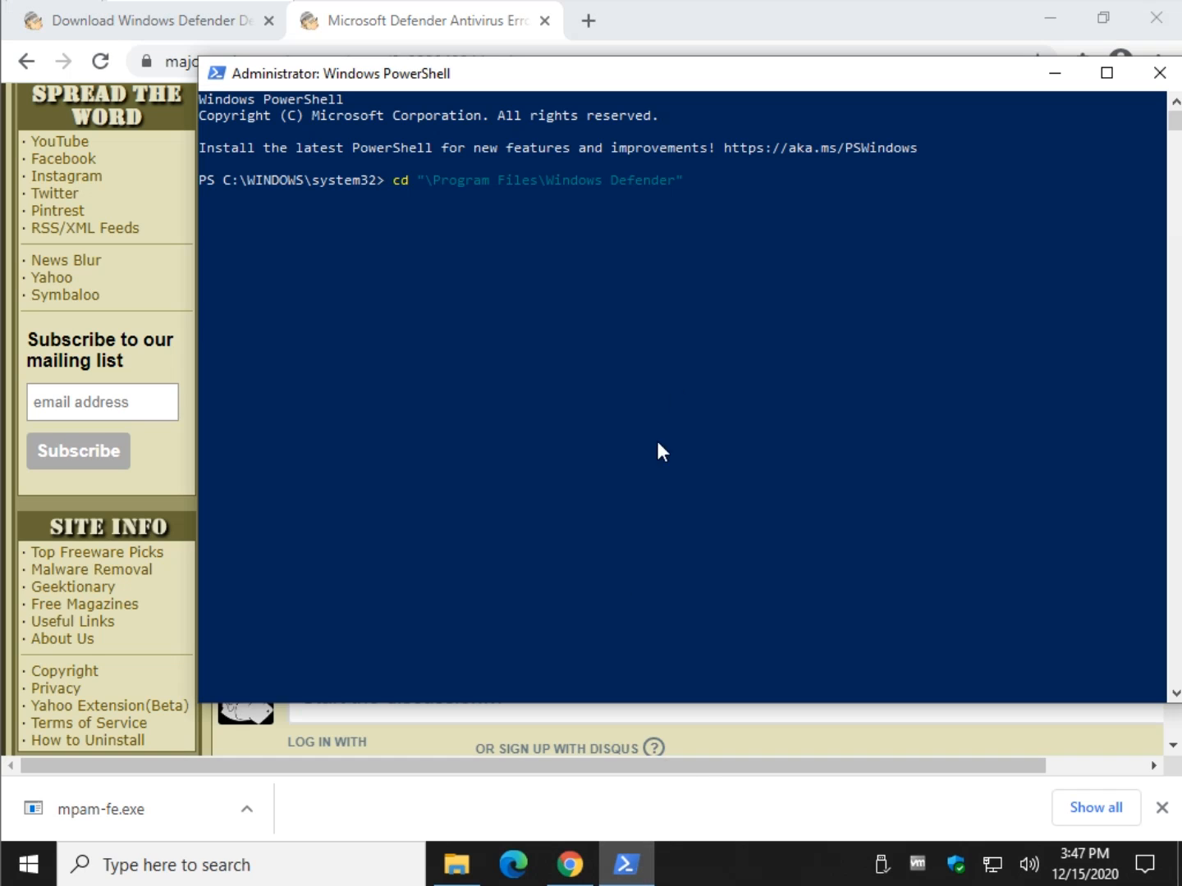
mouse_move(777, 208)
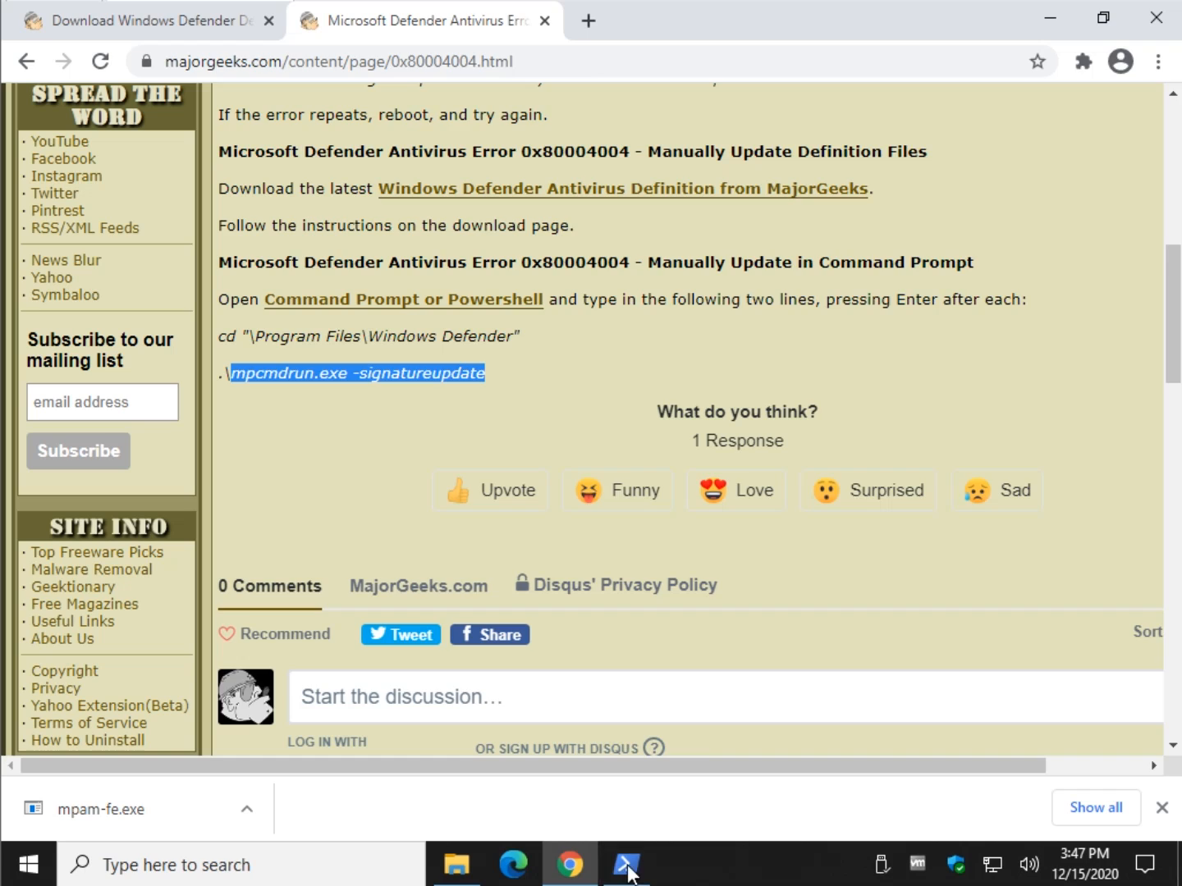
- Bring the admin PowerShell window to the front from the taskbar
click(627, 864)
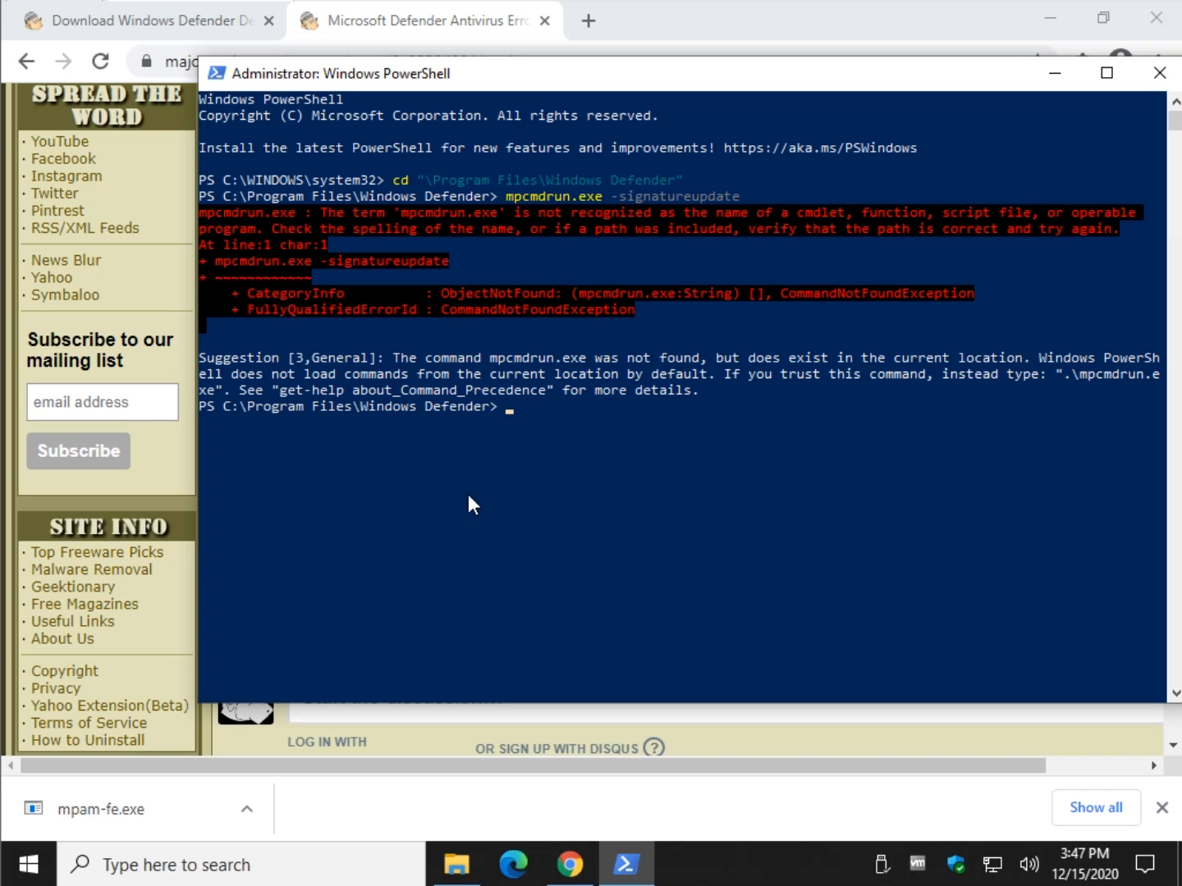
mouse_move(544, 433)
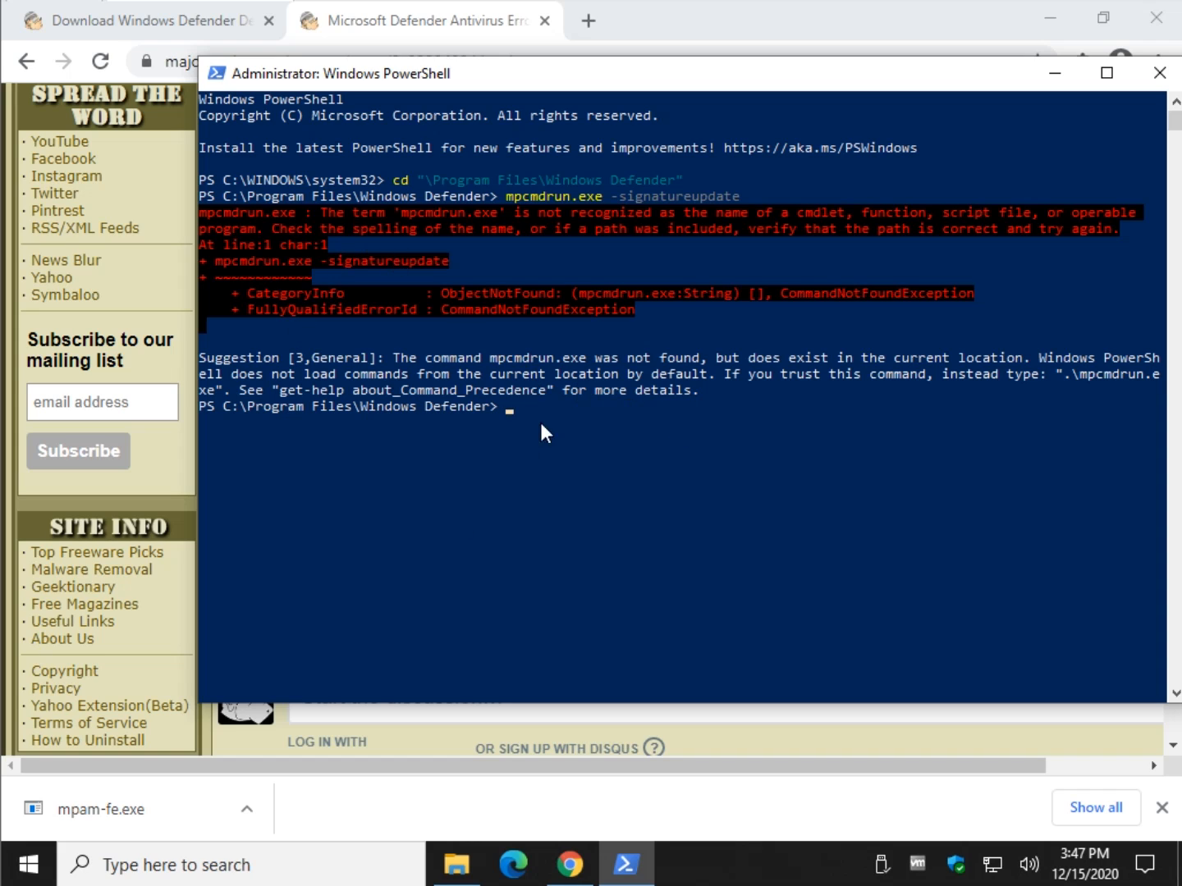
mouse_move(835, 375)
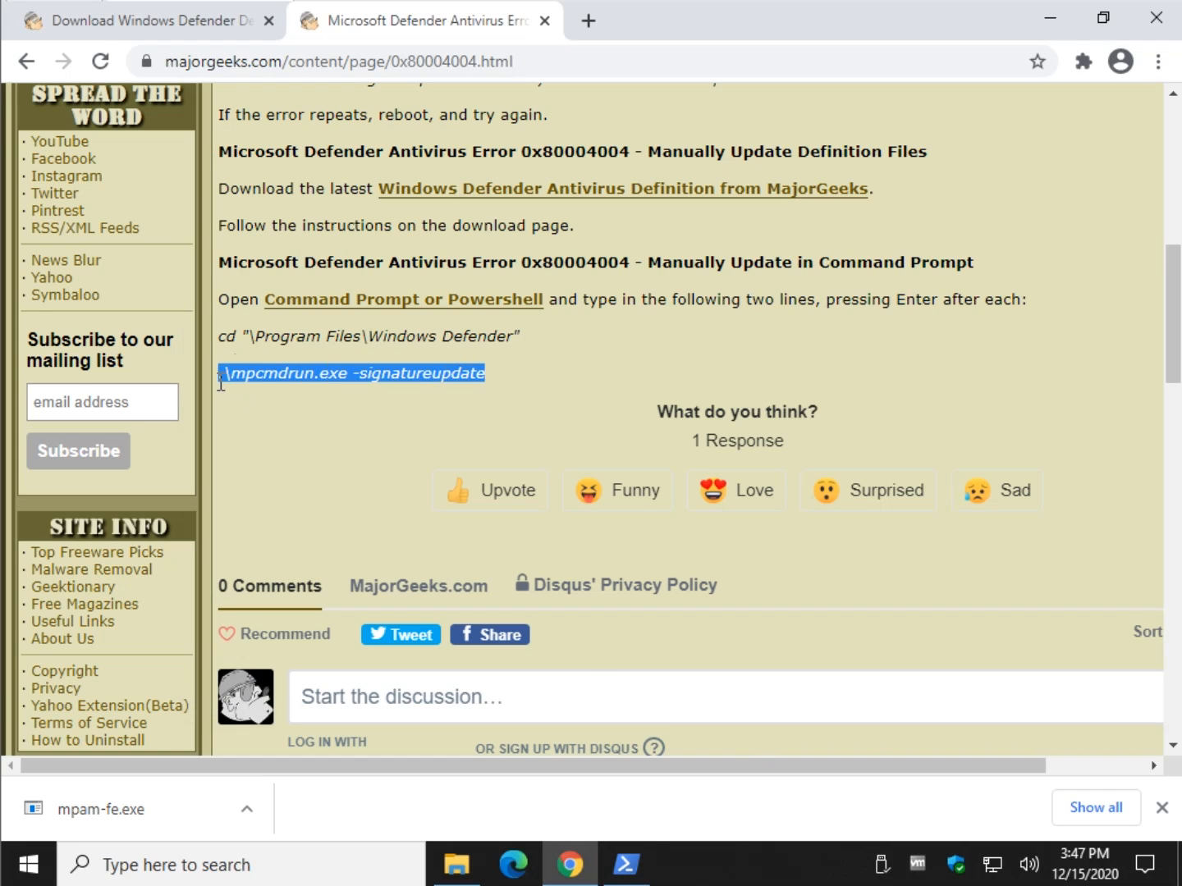
- Run .\mpcmdrun.exe -signatureupdate in PowerShell, which finishes with no updates needed
click(626, 864)
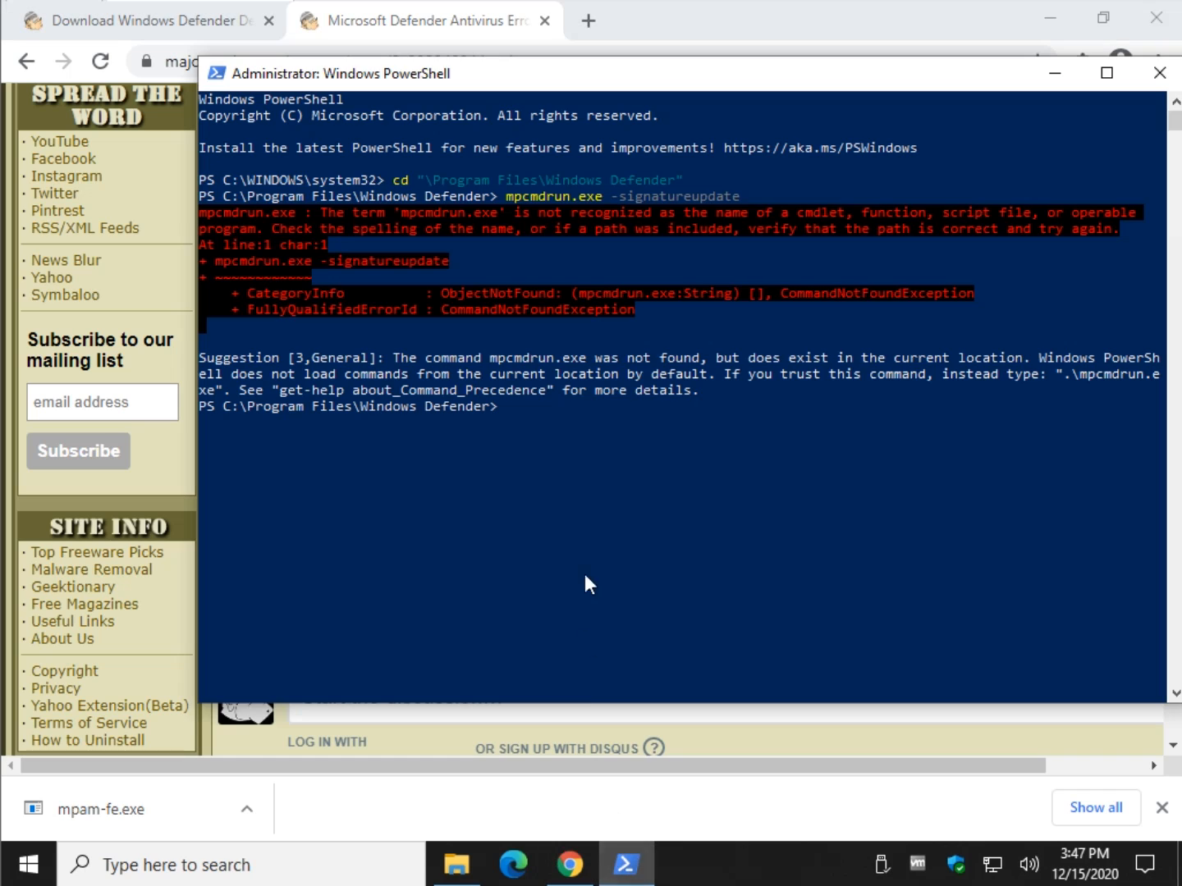
text(.\mpcmdrun.exe -signatureupdate)
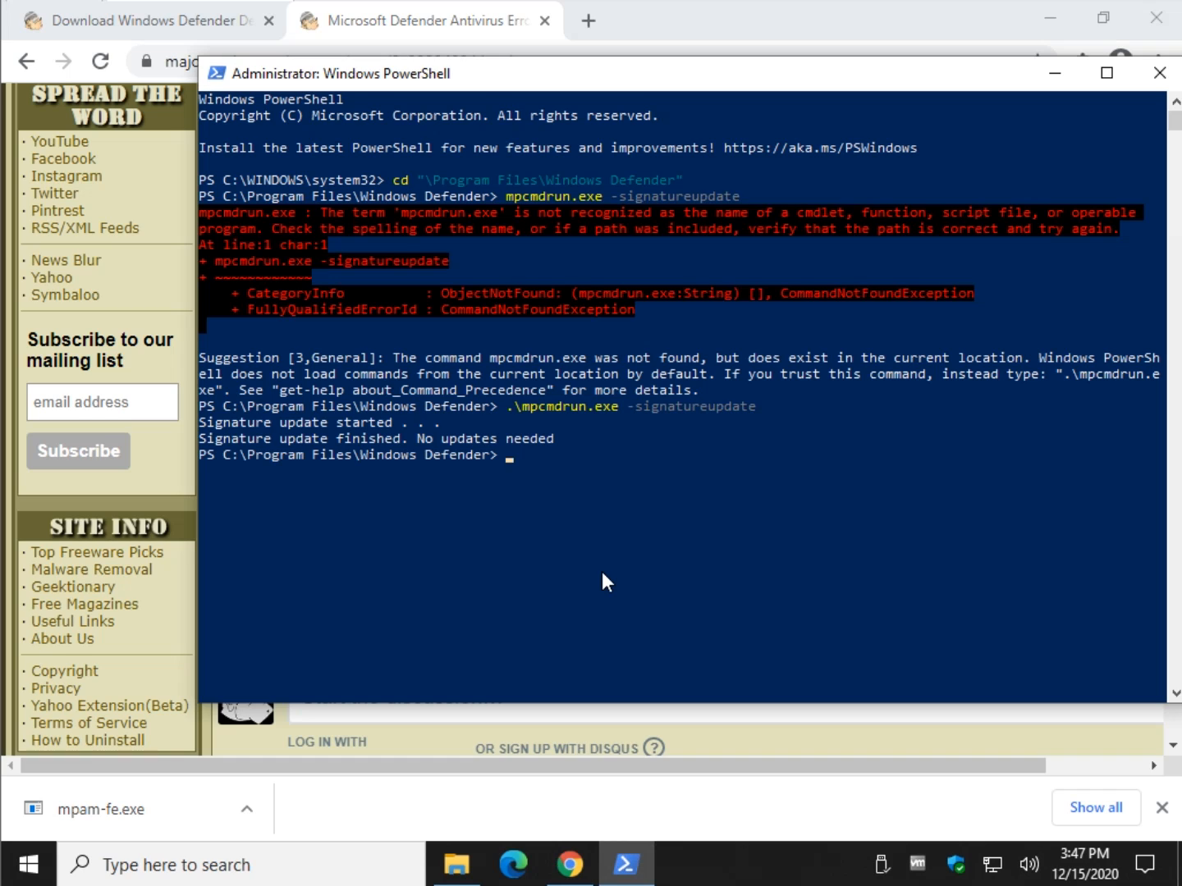
mouse_move(624, 443)
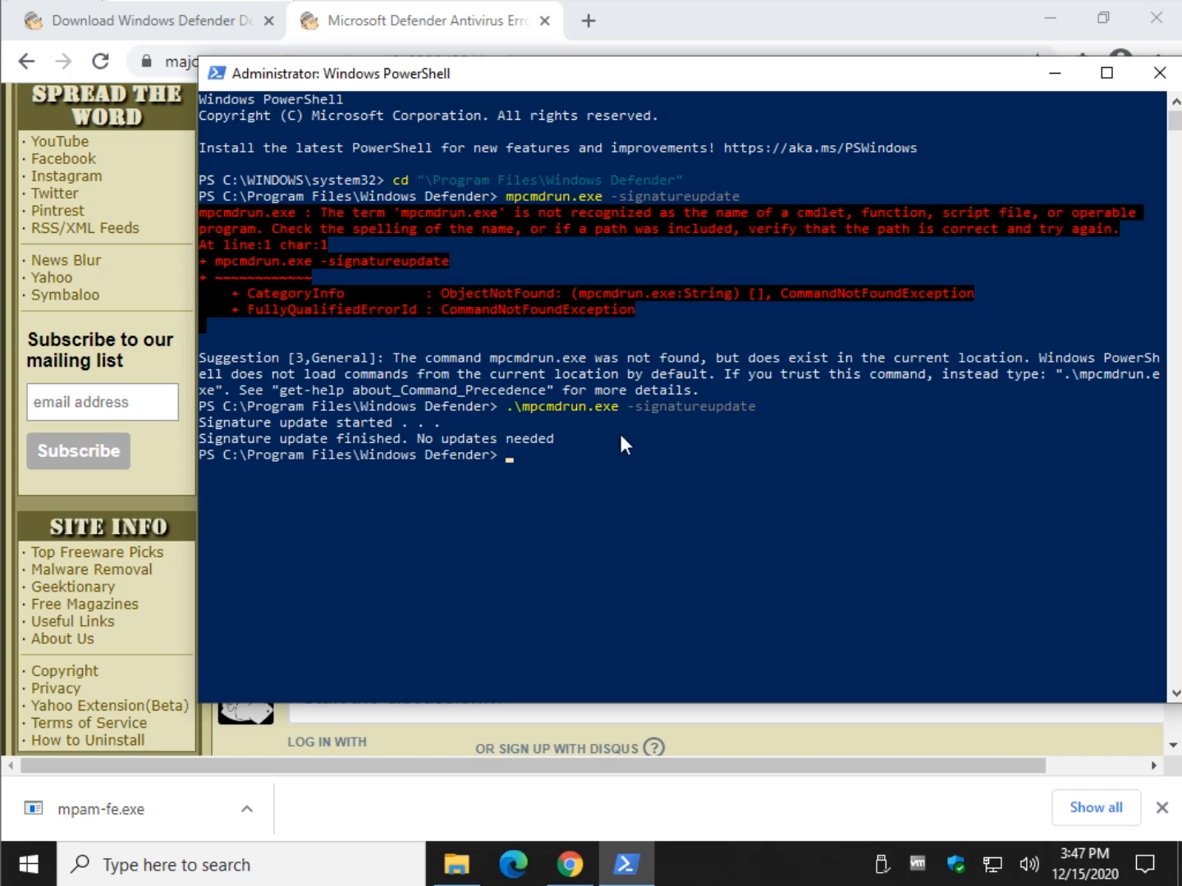
mouse_move(557, 455)
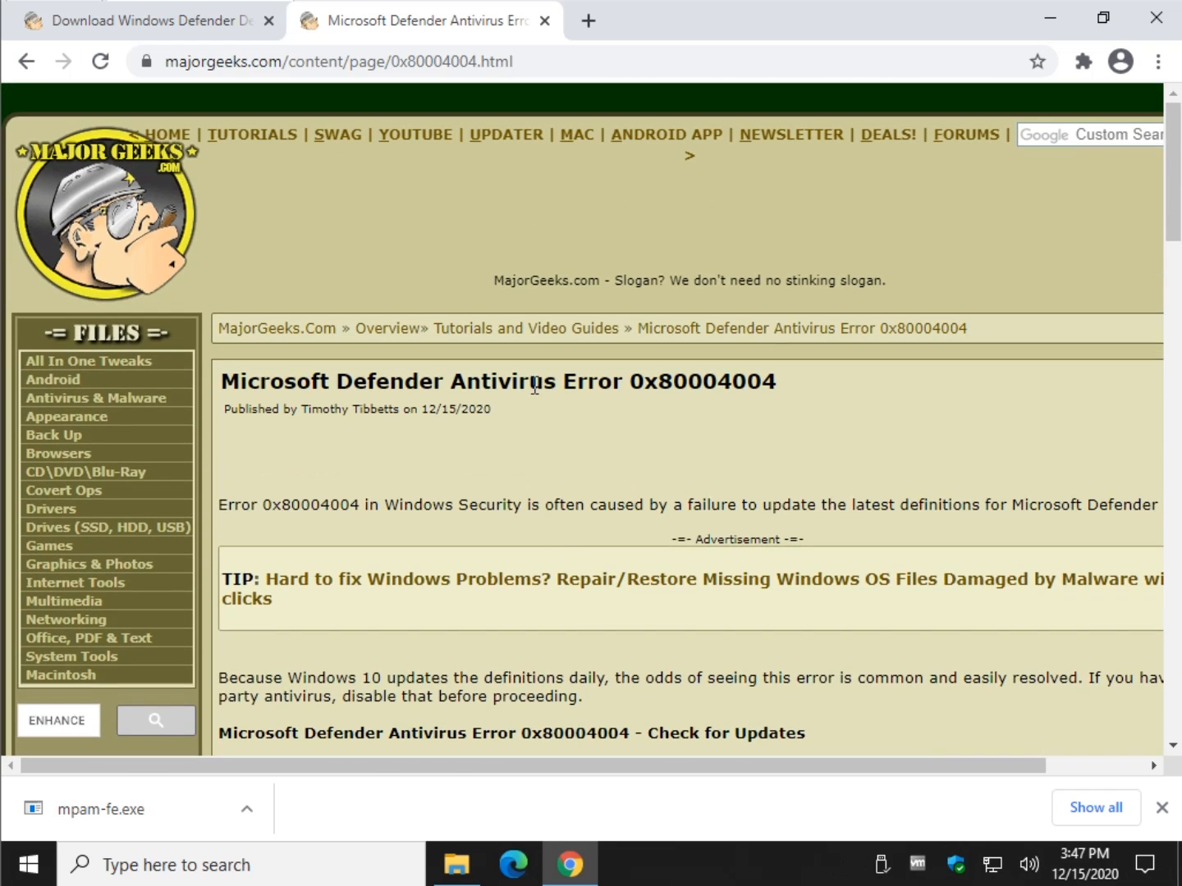
mouse_move(519, 472)
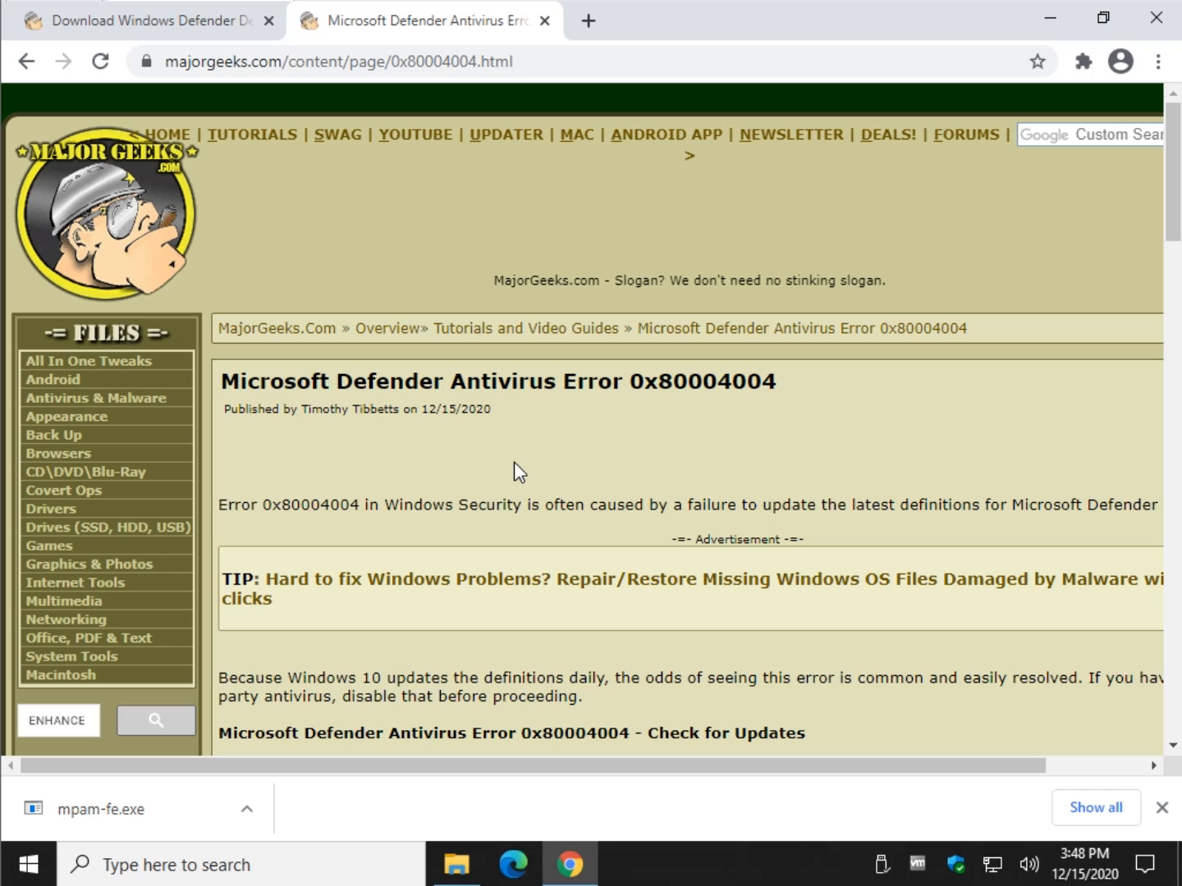
mouse_move(544, 474)
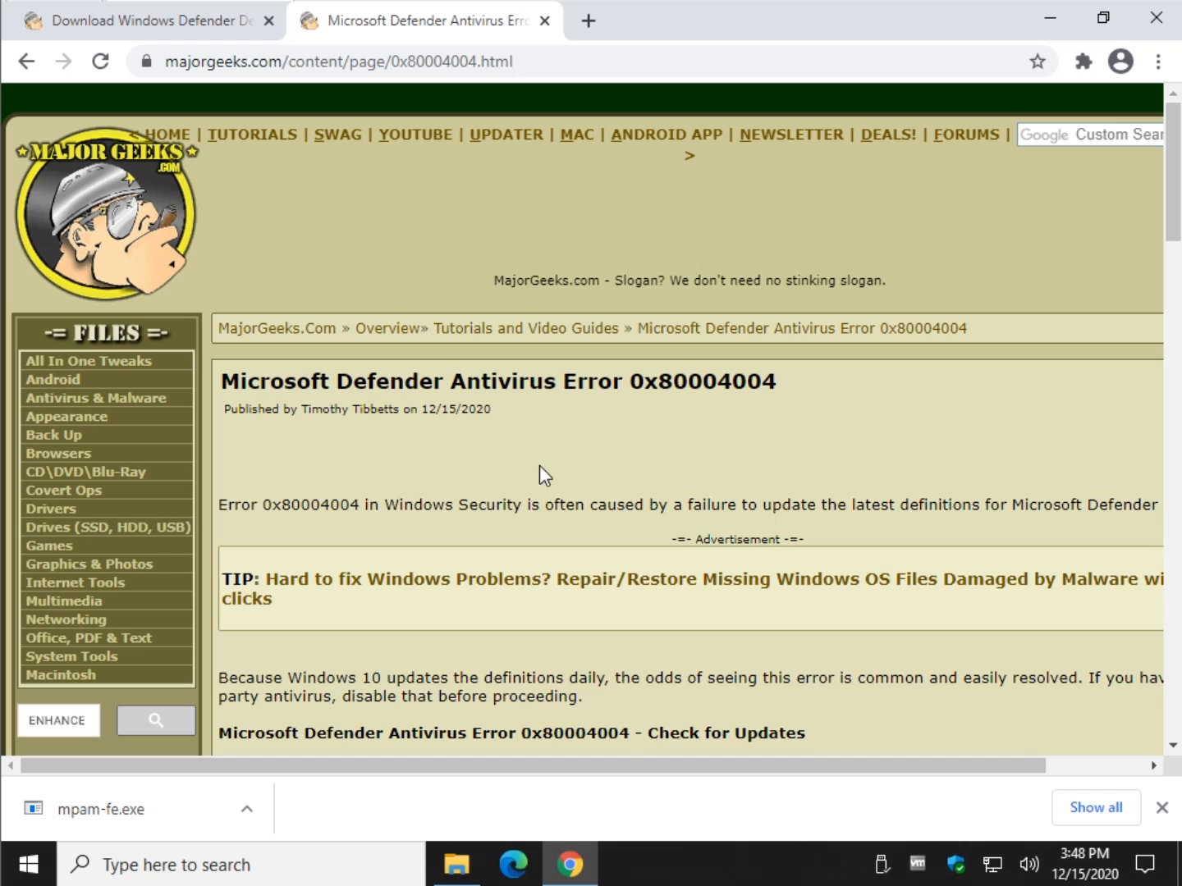
mouse_move(845, 336)
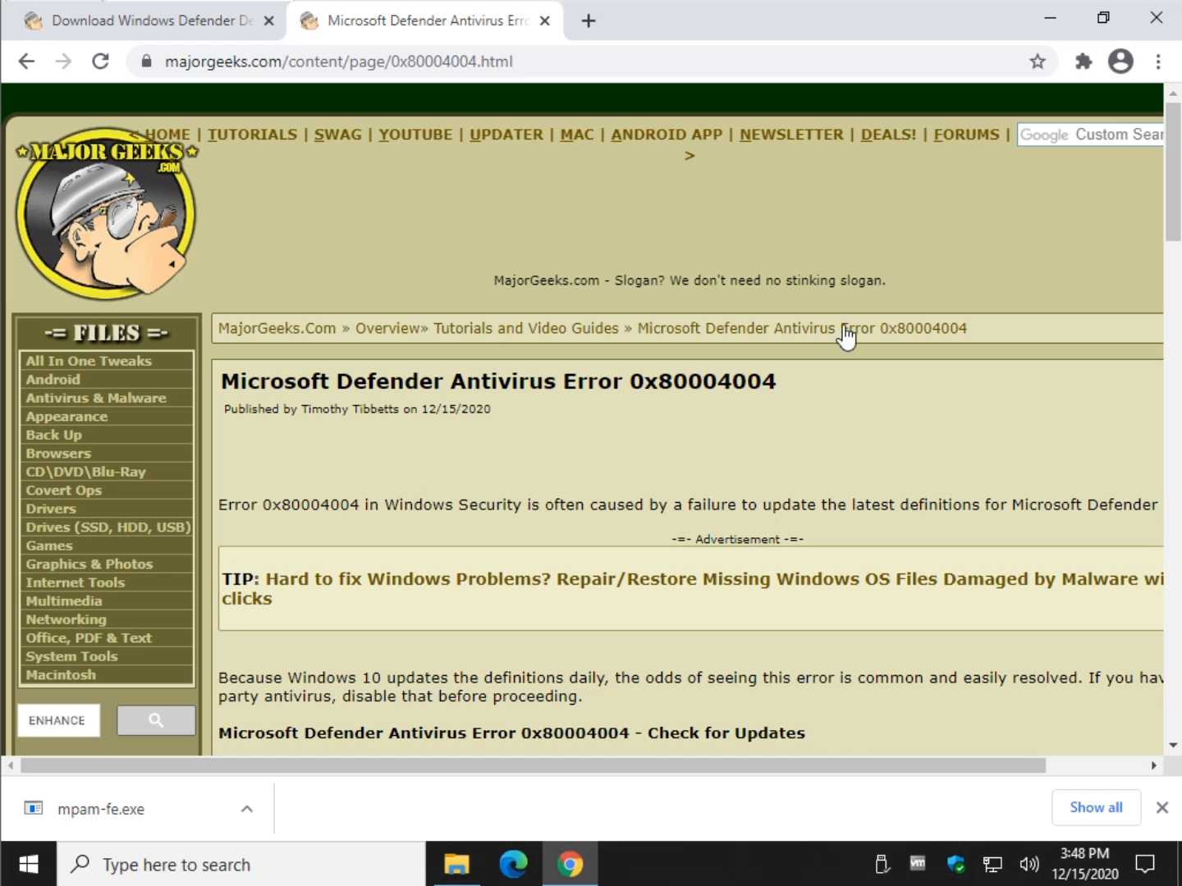